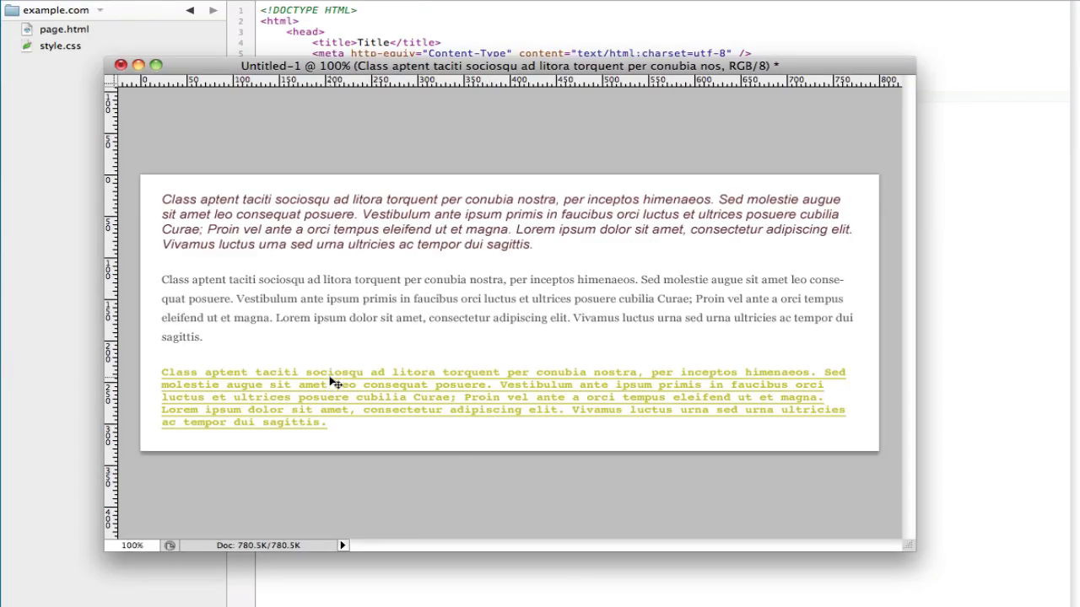
pyautogui.moveTo(321, 329)
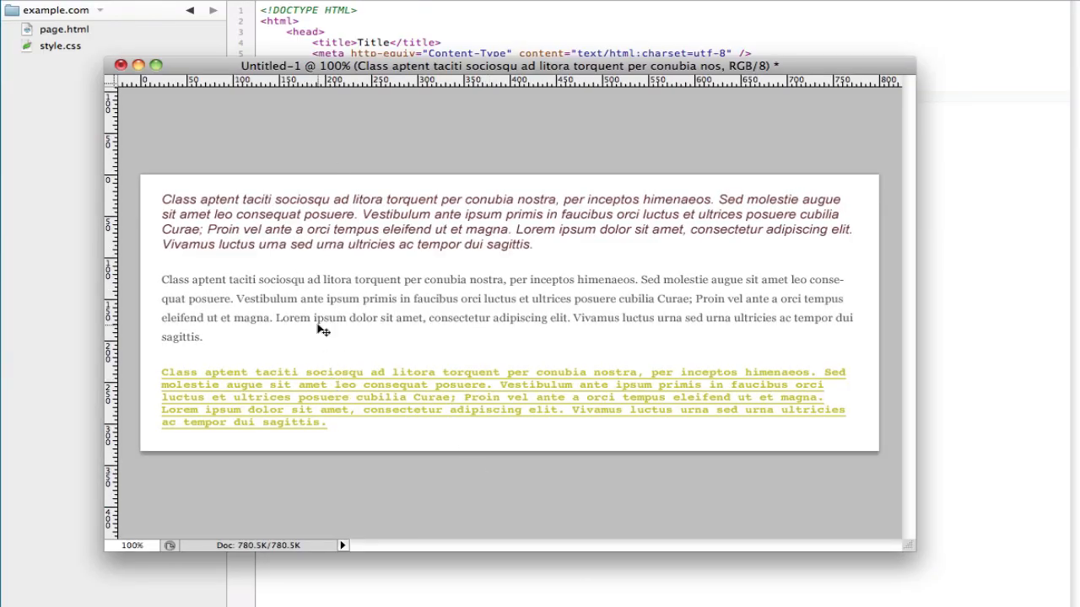
pyautogui.moveTo(341, 297)
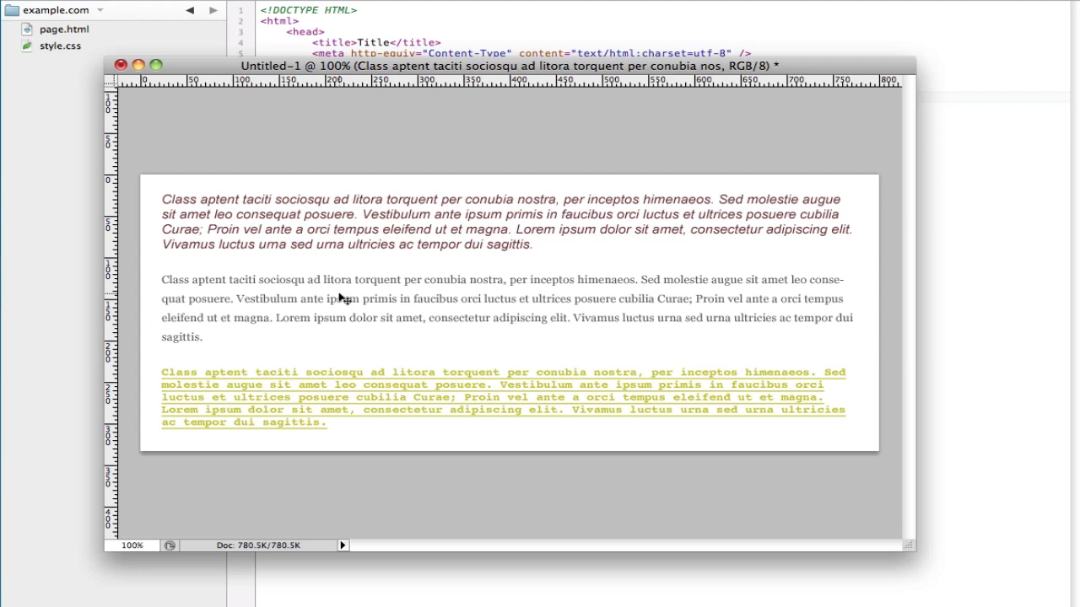
pyautogui.moveTo(379, 307)
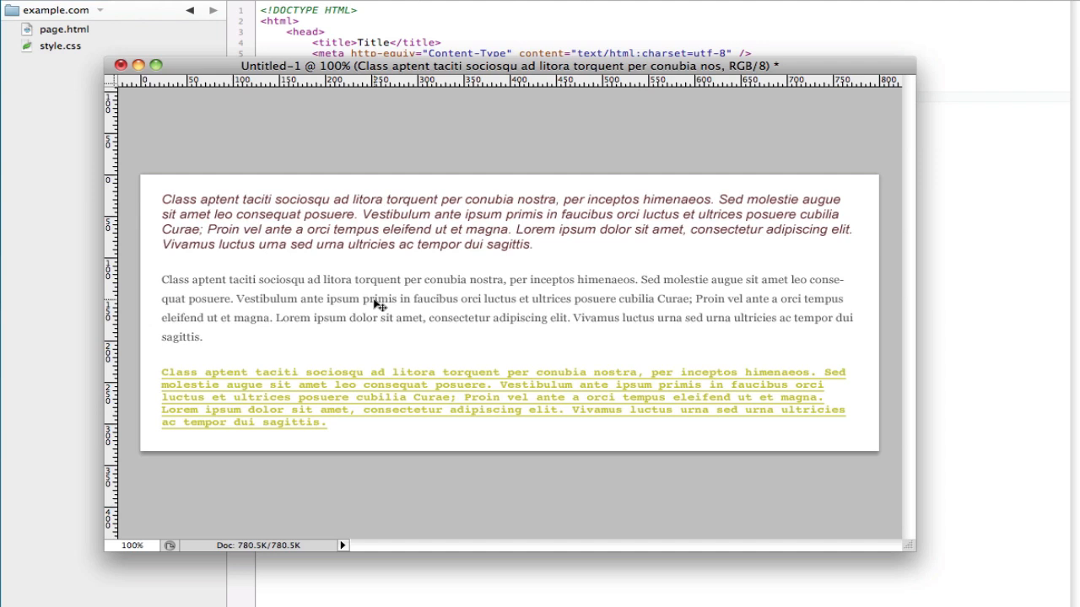
pyautogui.moveTo(361, 358)
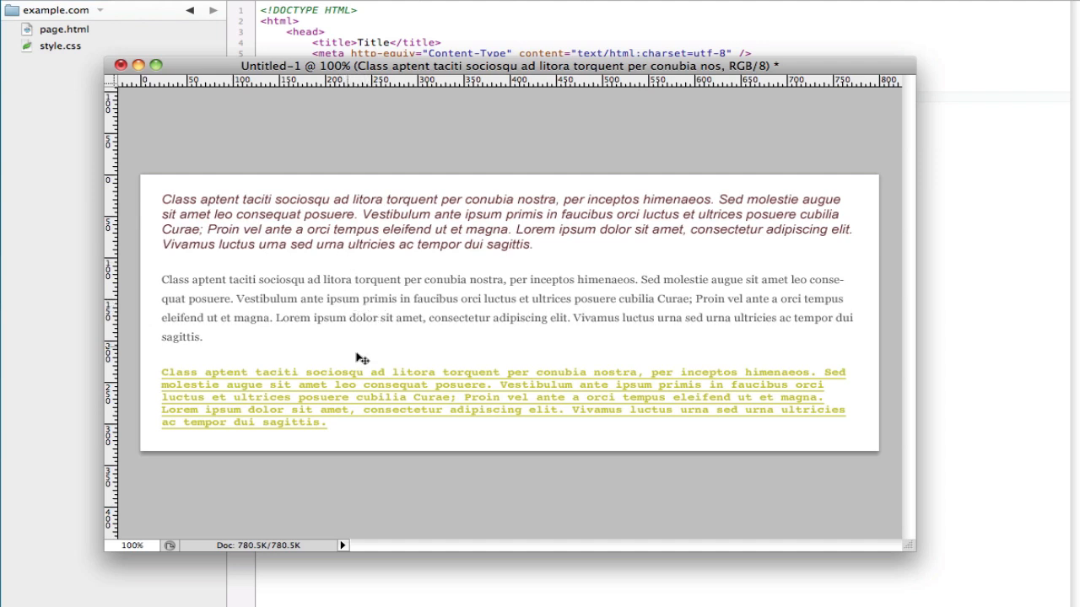
pyautogui.moveTo(307, 240)
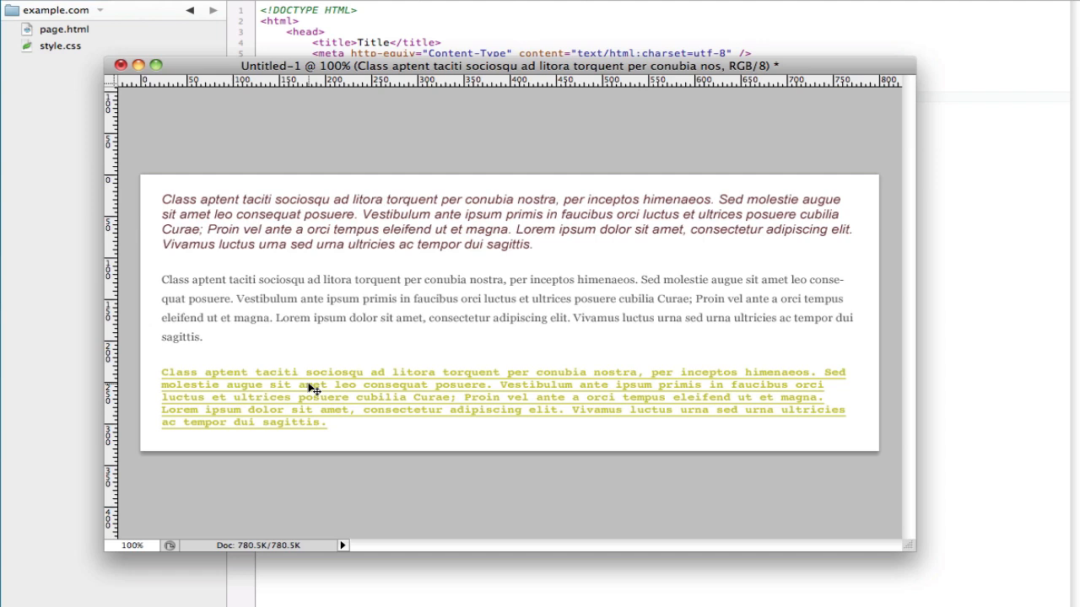
pyautogui.moveTo(425, 216)
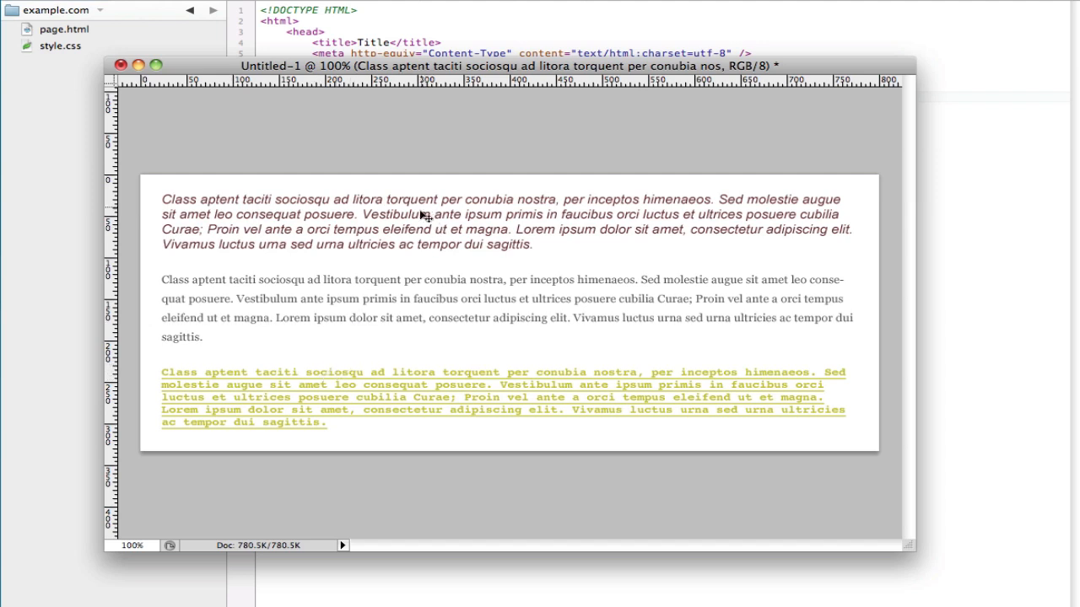
pyautogui.moveTo(540, 24)
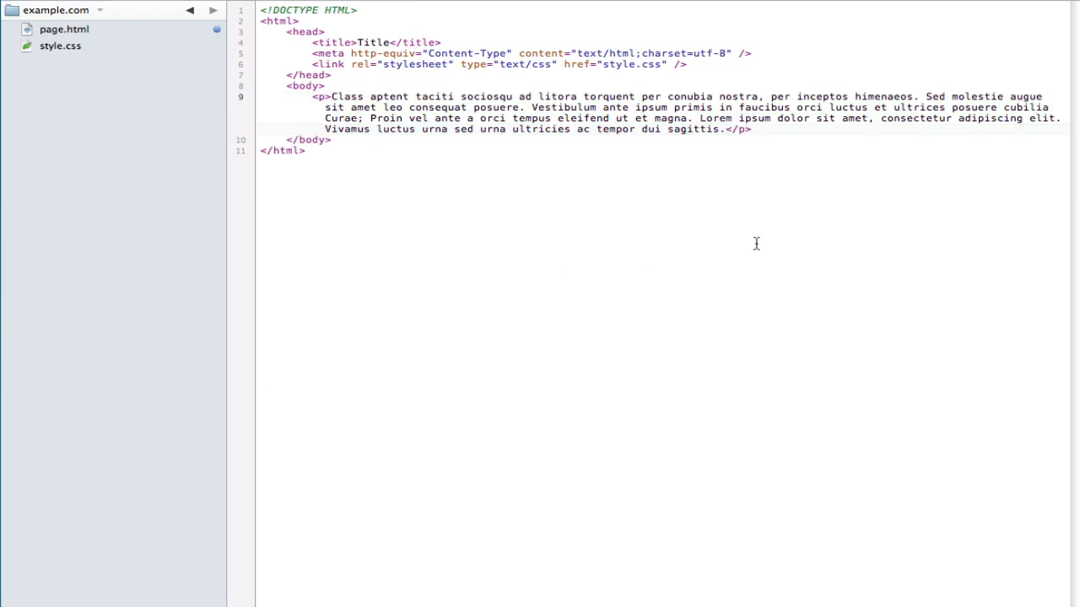
# Duplicate the paragraph to three <p> tags classed first, second and third
pyautogui.press('Return')
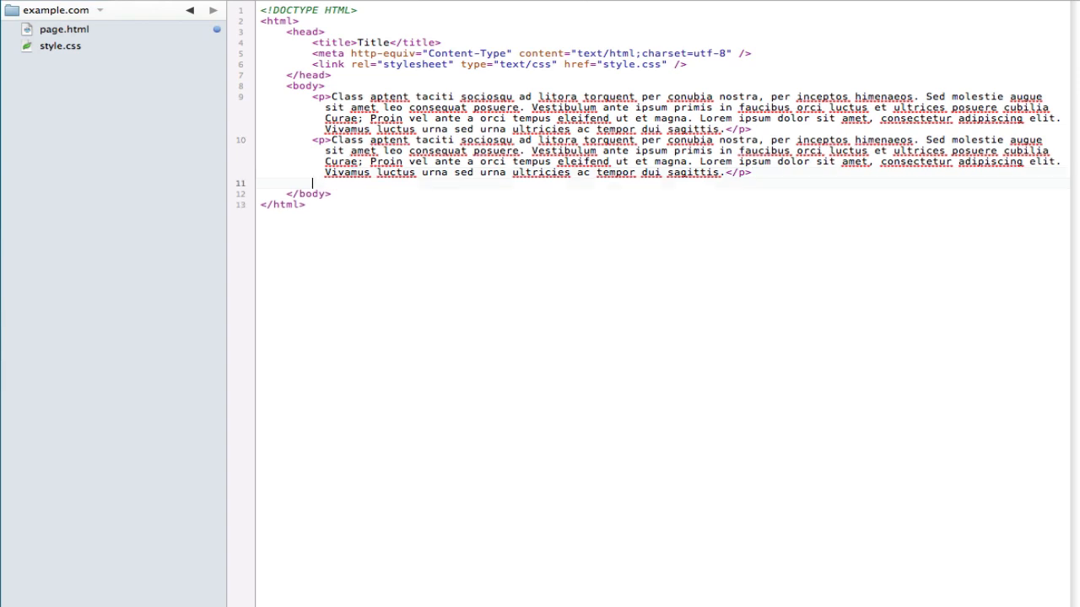
pyautogui.write('<p></p>')
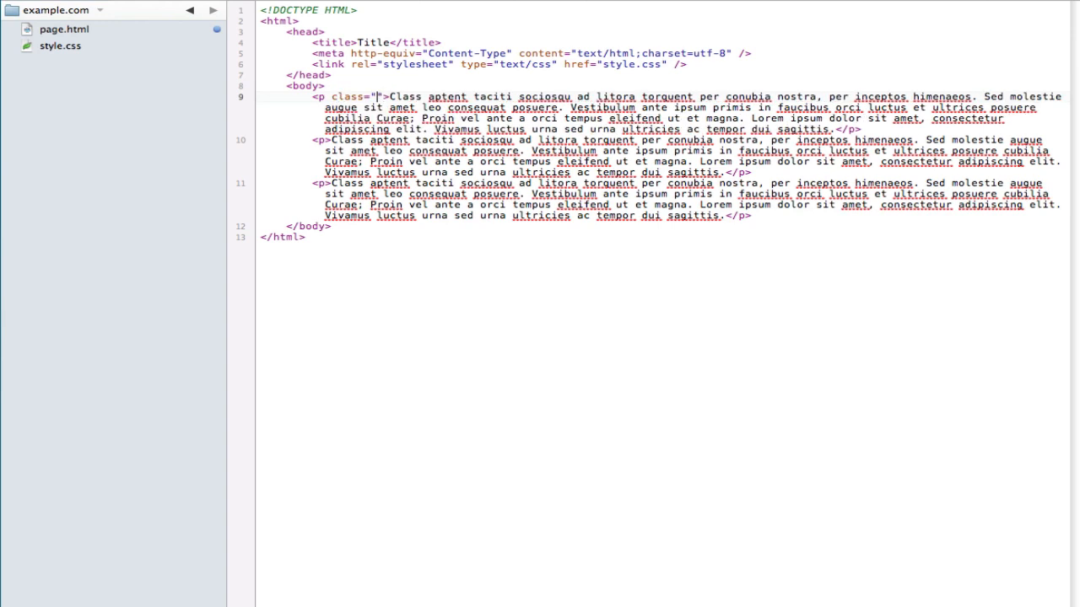
pyautogui.write('first')
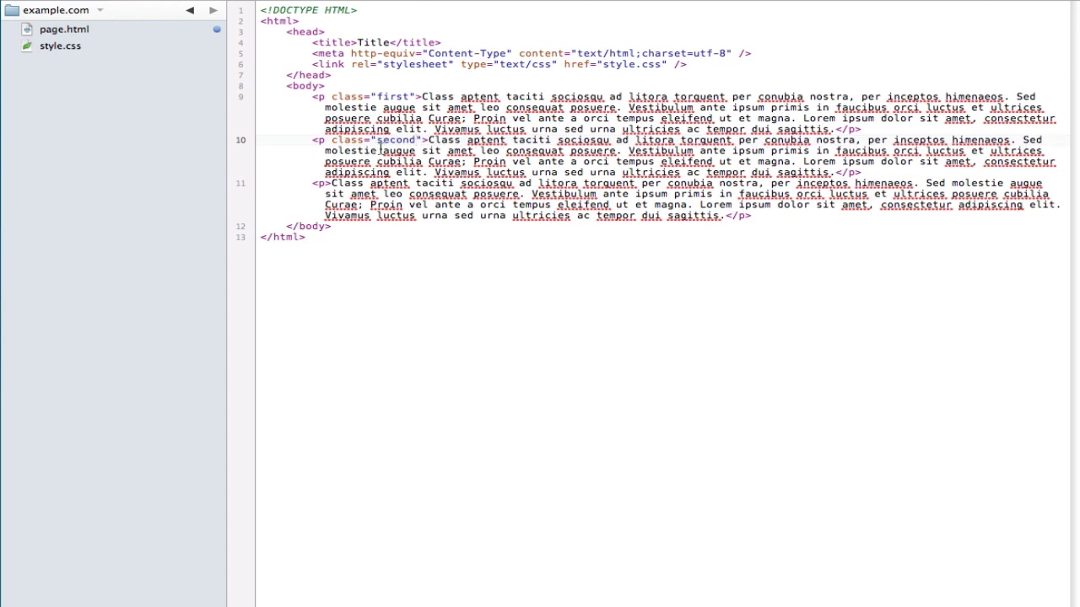
pyautogui.doubleClick(359, 206)
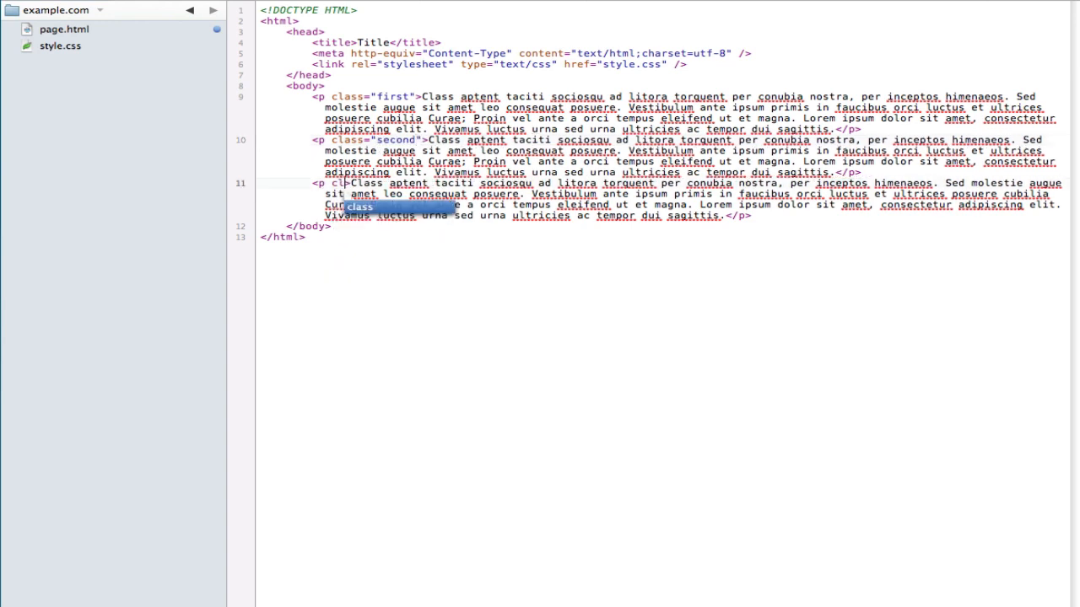
pyautogui.write('third"')
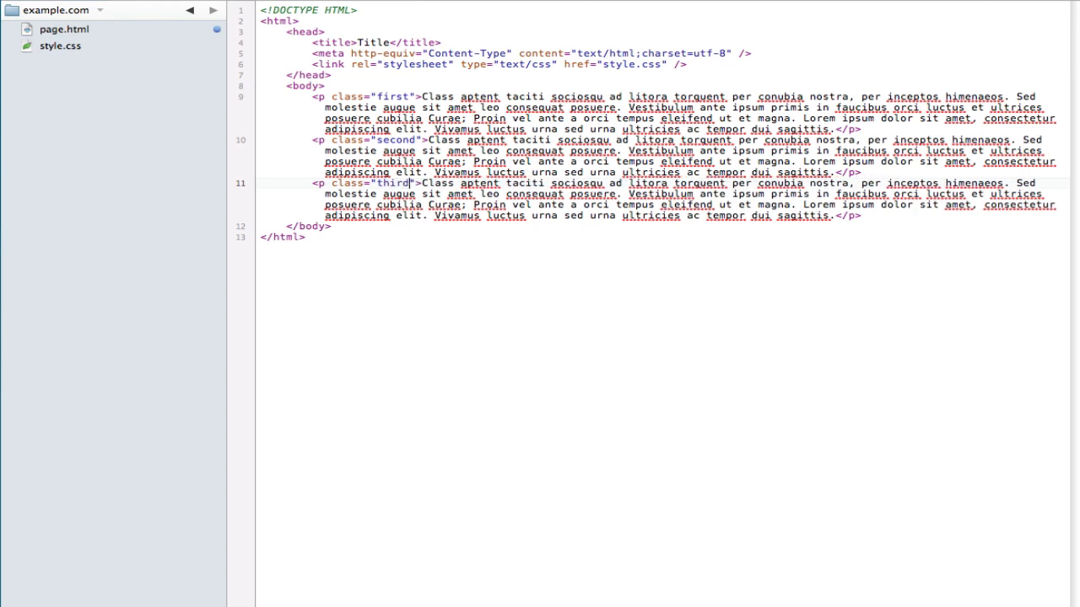
pyautogui.doubleClick(349, 194)
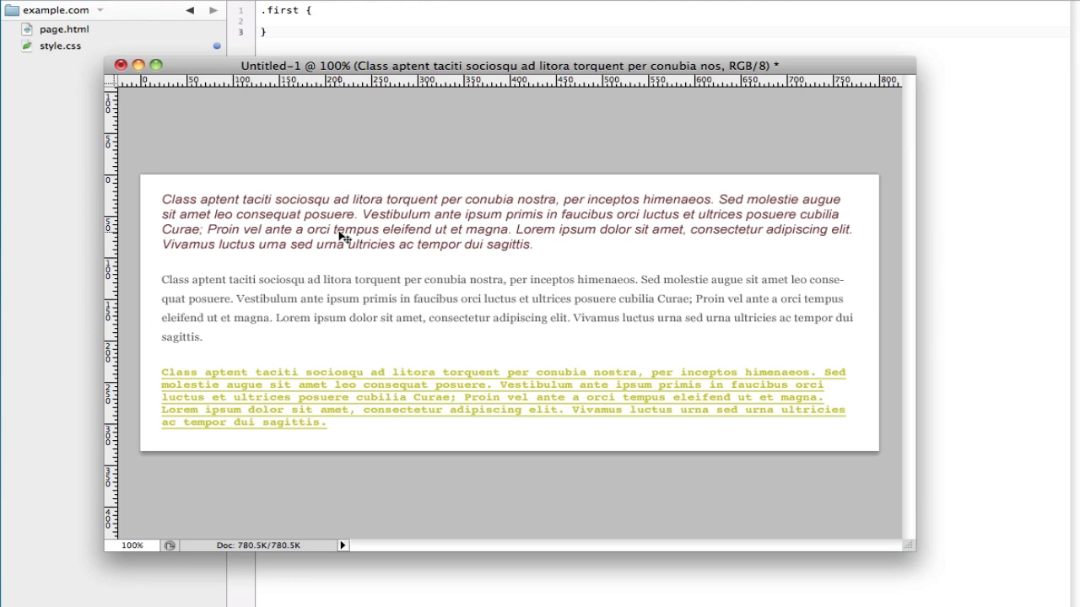
pyautogui.moveTo(763, 211)
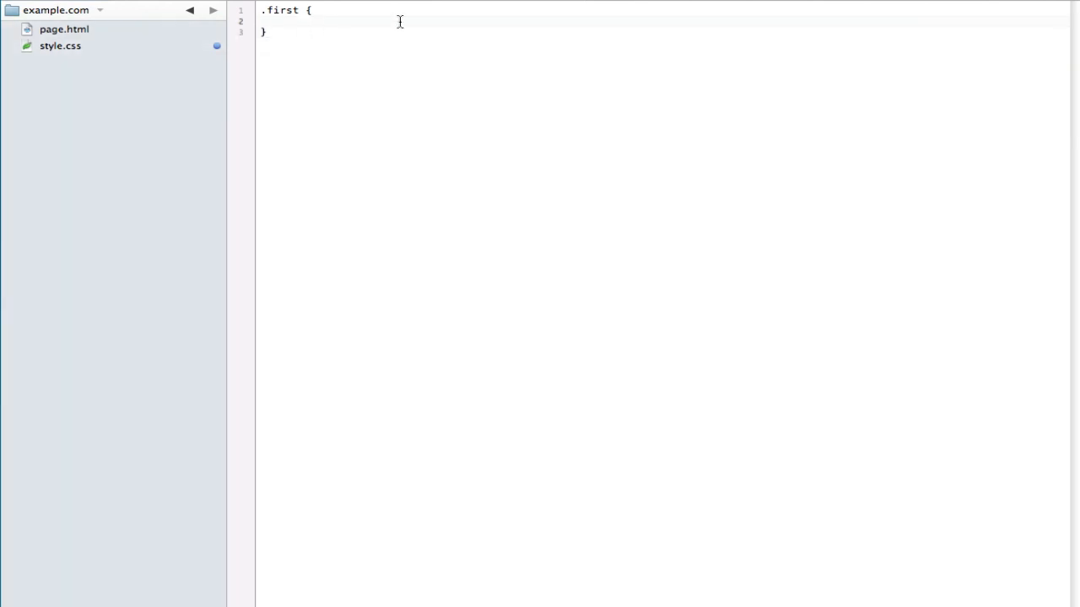
# Write font-family: "Arial", "Helvetica", sans-serif; in .first and begin the font-size declaration
pyautogui.write('font-family:')
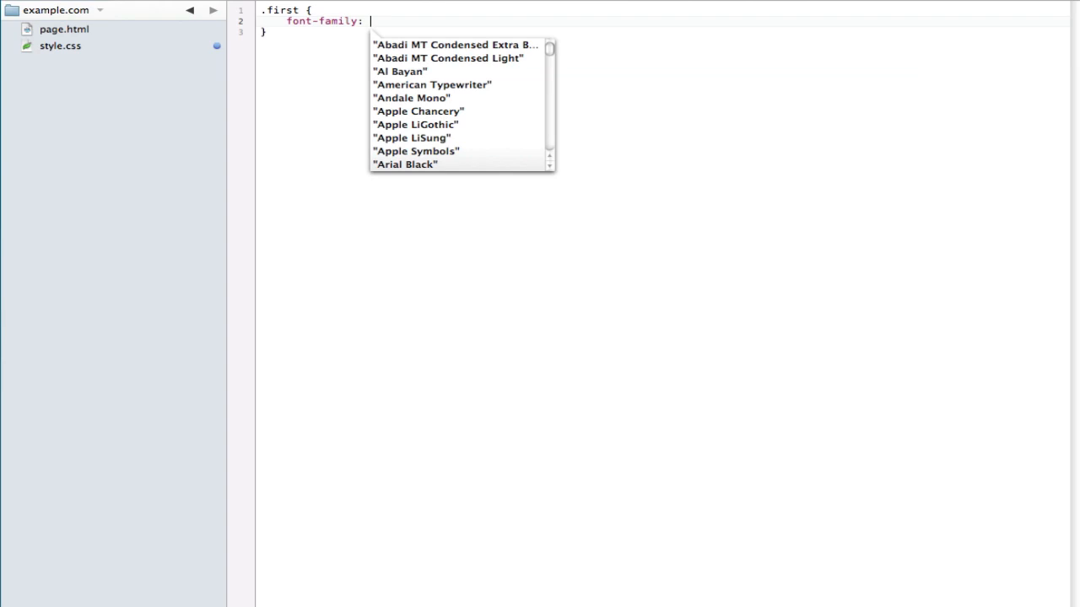
pyautogui.write('"A')
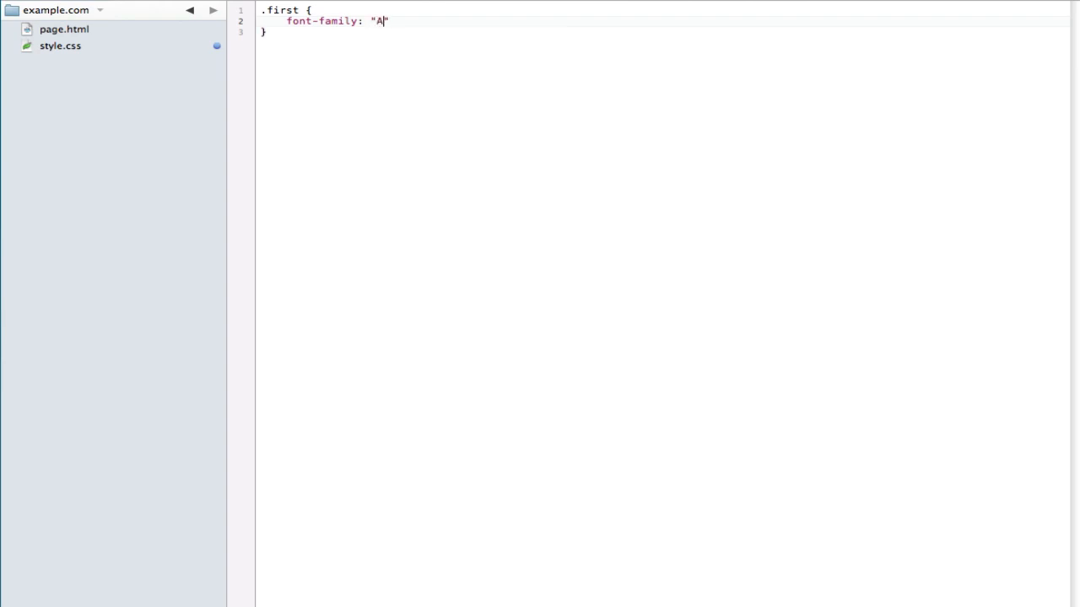
pyautogui.write('rial",')
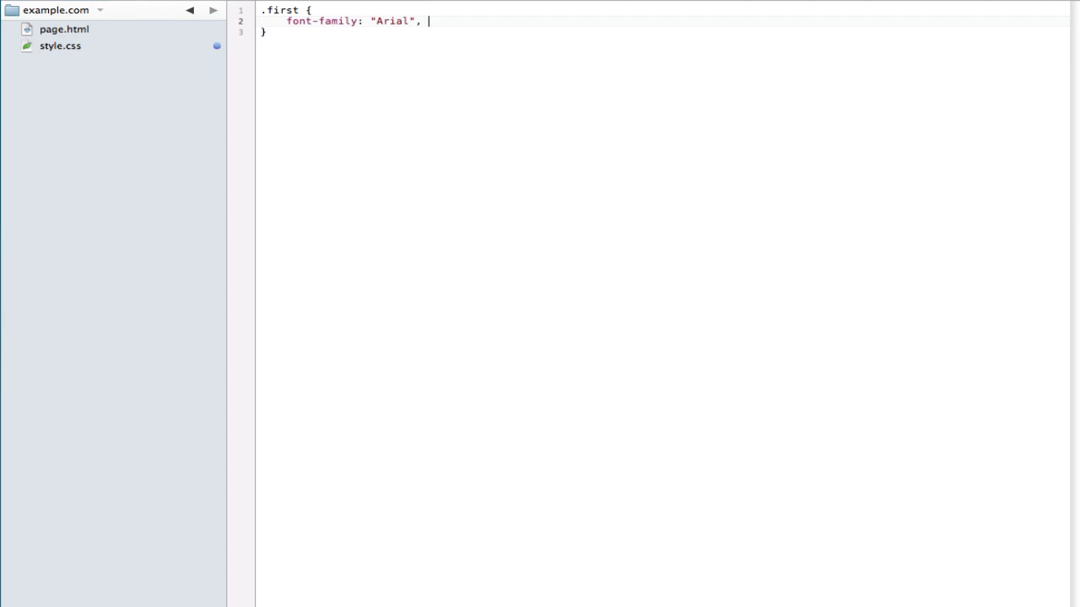
pyautogui.write('"')
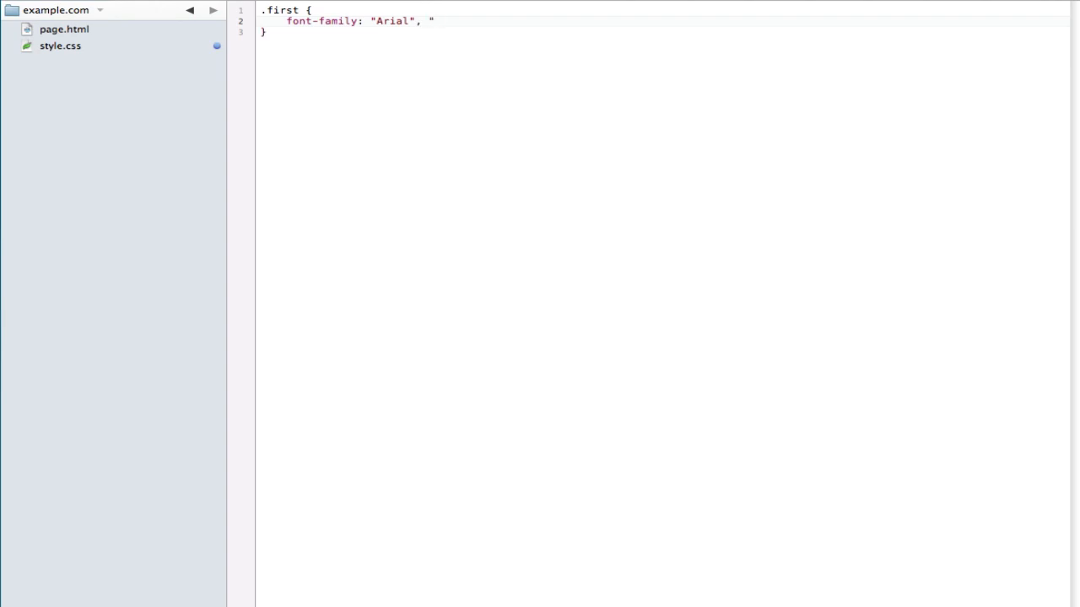
pyautogui.write('Helveti')
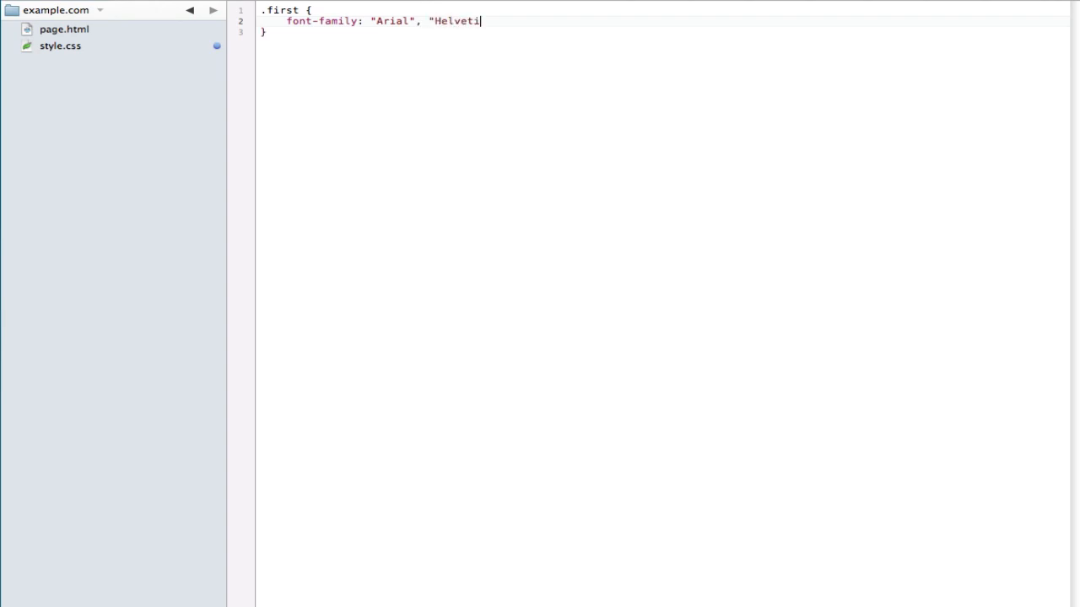
pyautogui.write('ca", san')
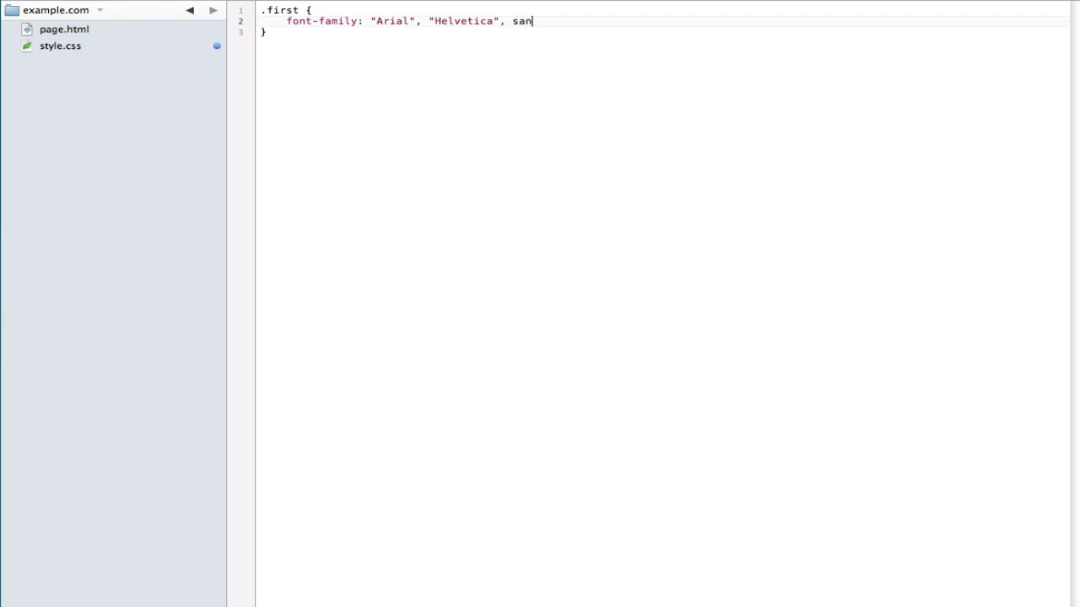
pyautogui.write('s-serif;')
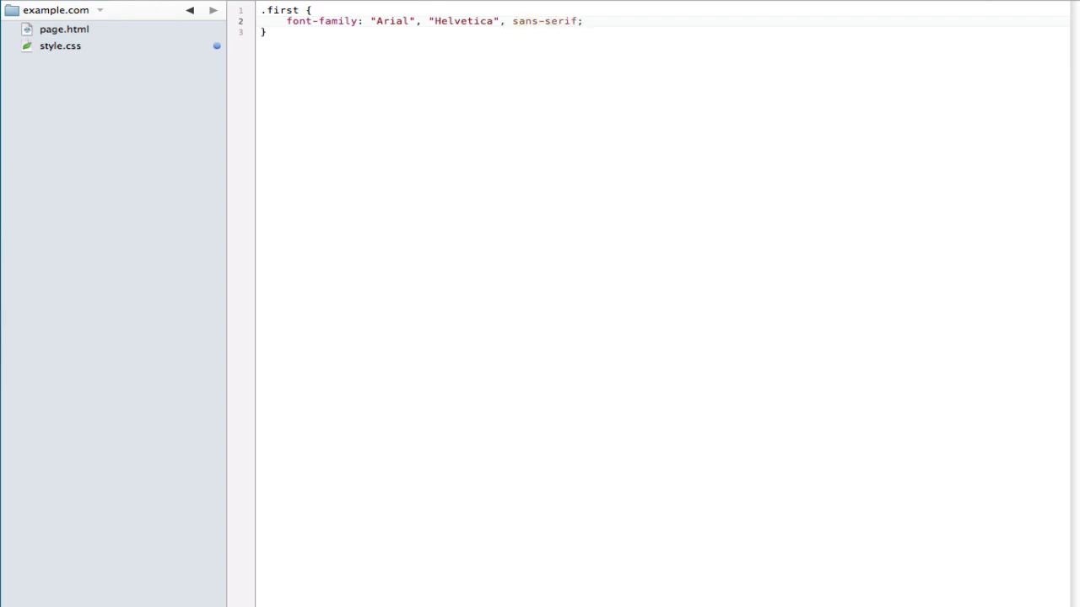
pyautogui.press('Return')
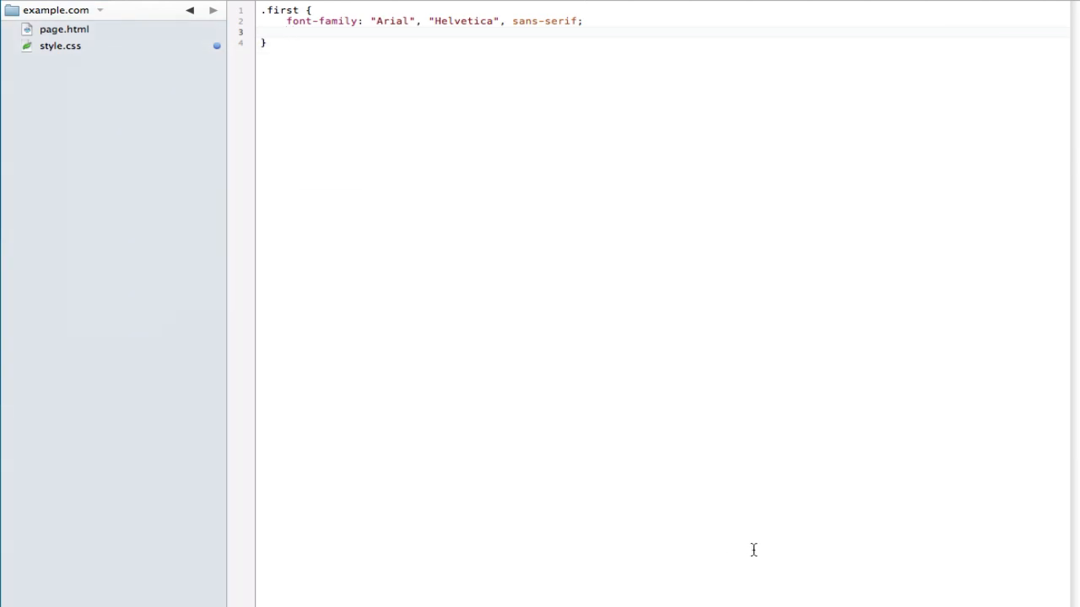
pyautogui.write('font-size: 15px;')
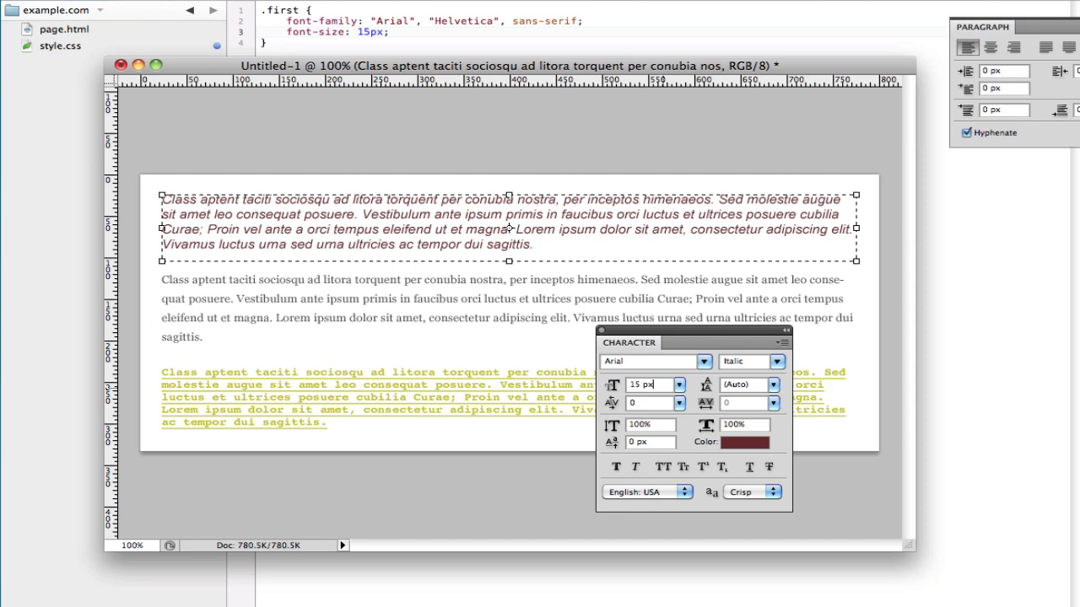
pyautogui.moveTo(641, 277)
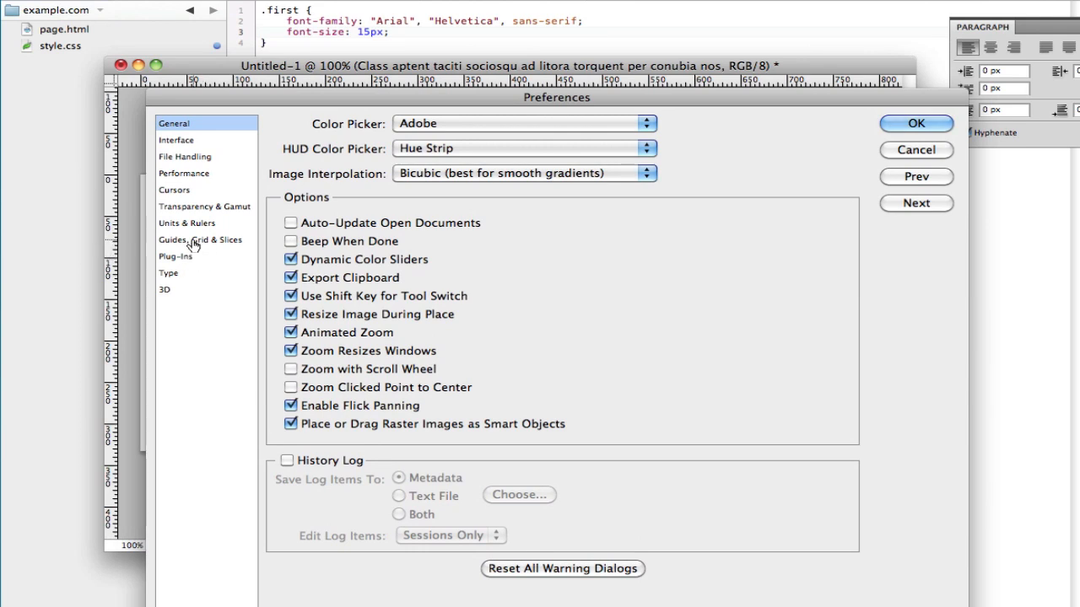
# In Units & Rulers preferences, change the Type unit from pixels to points
pyautogui.click(185, 222)
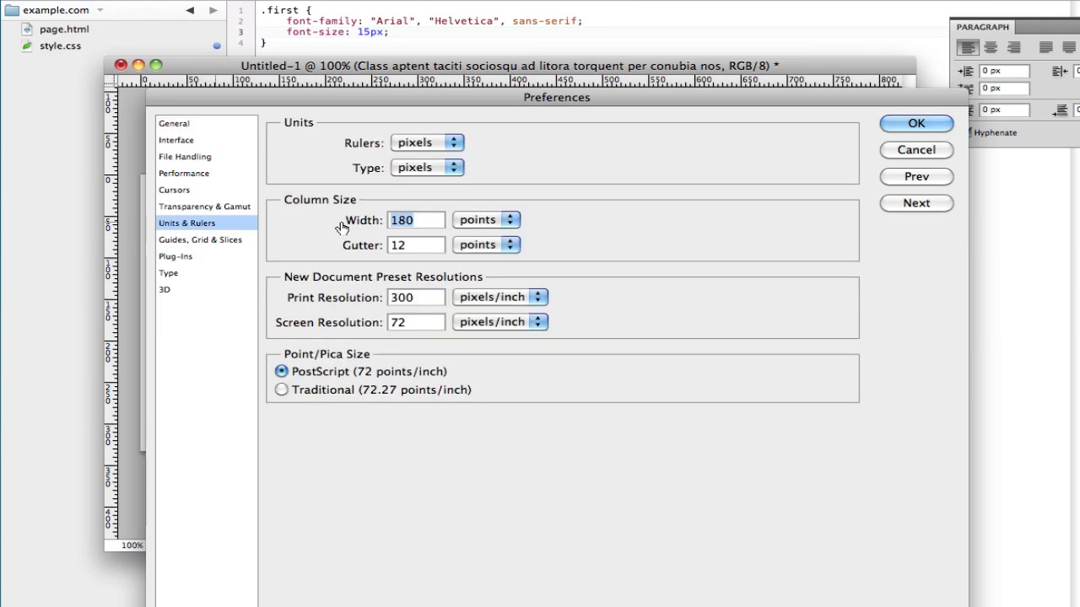
pyautogui.moveTo(431, 182)
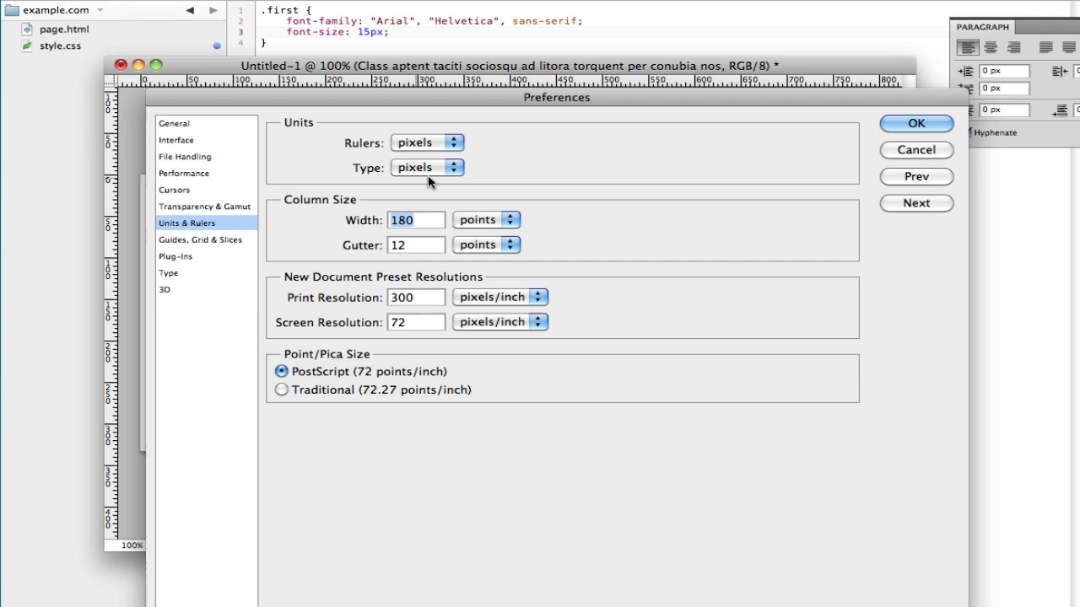
pyautogui.click(425, 167)
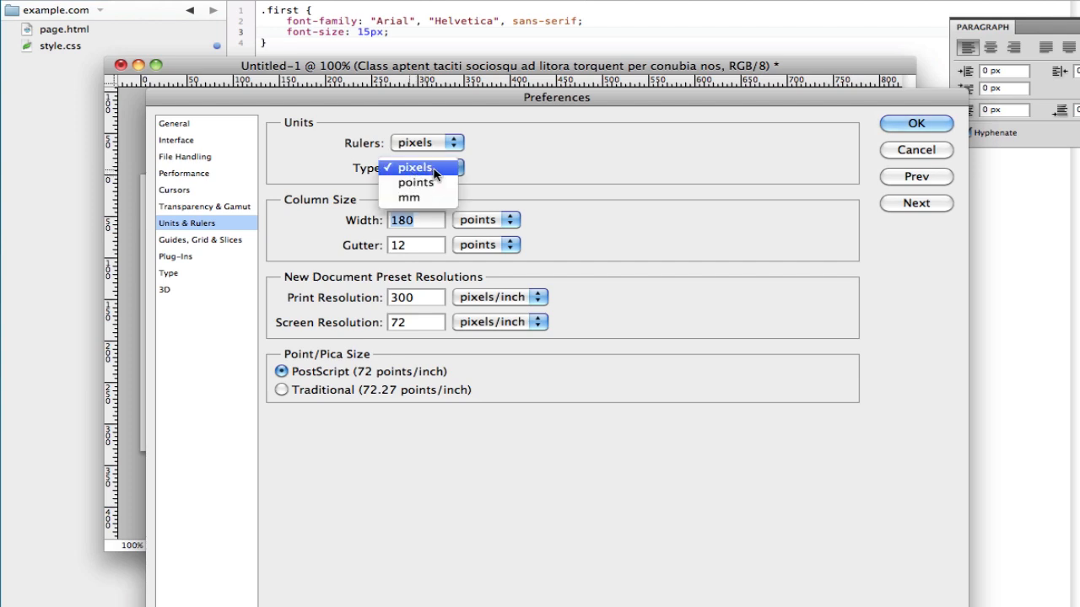
pyautogui.click(415, 167)
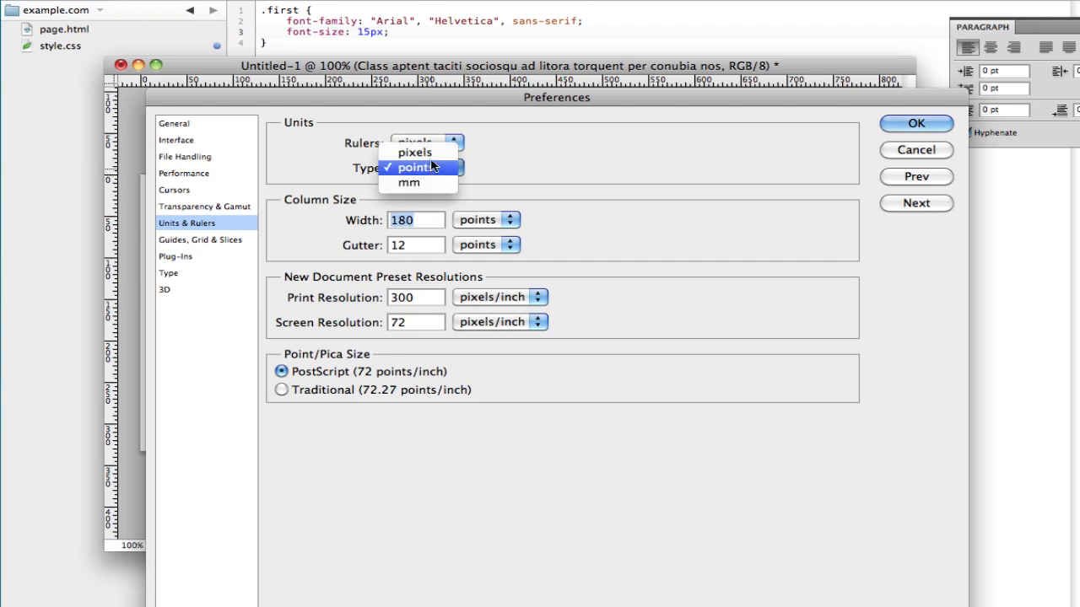
pyautogui.click(415, 152)
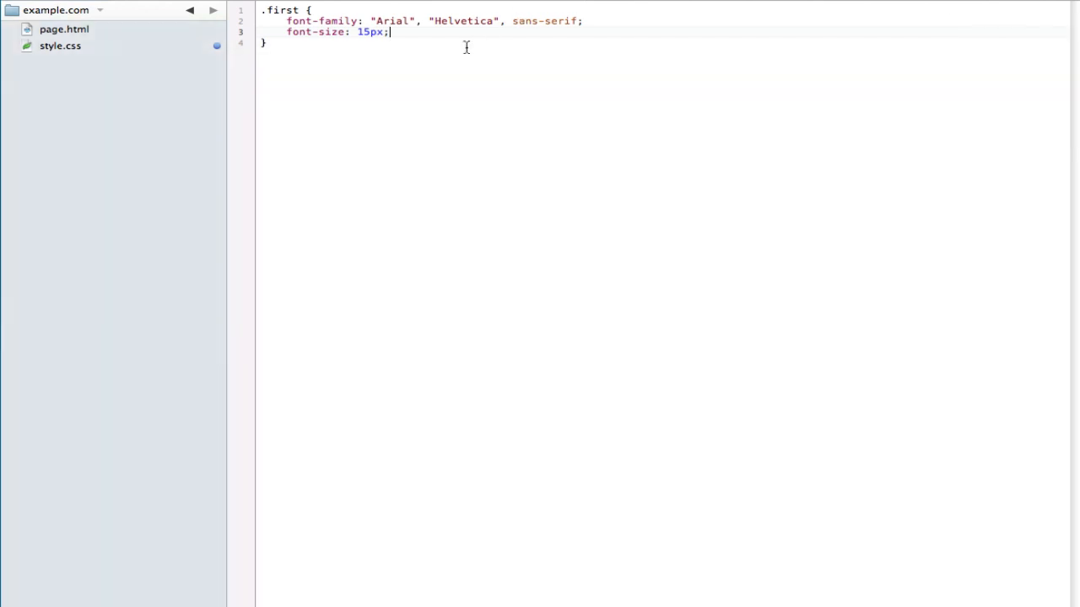
# Add font-style: italic and color: #612d2d to .first after reading the colour from Photoshop
pyautogui.write('font-variant:')
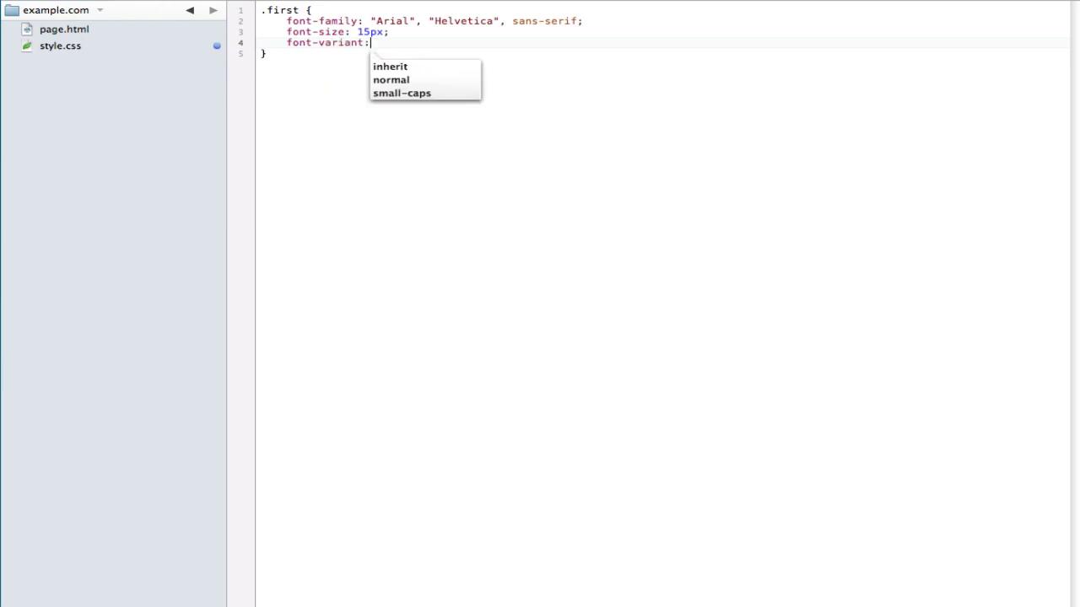
pyautogui.write('font-style: italic;')
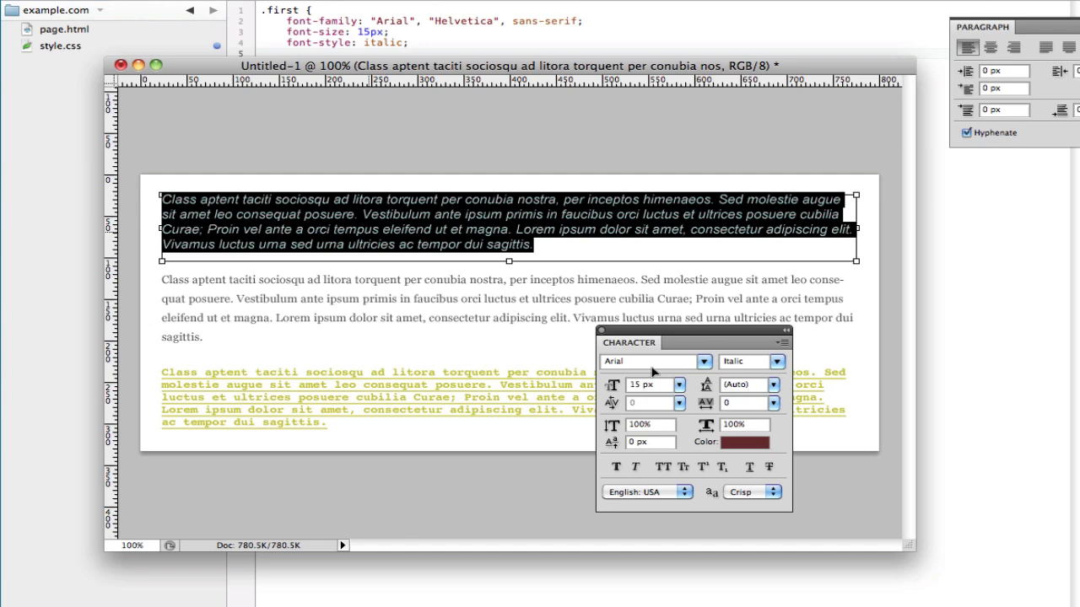
pyautogui.click(732, 442)
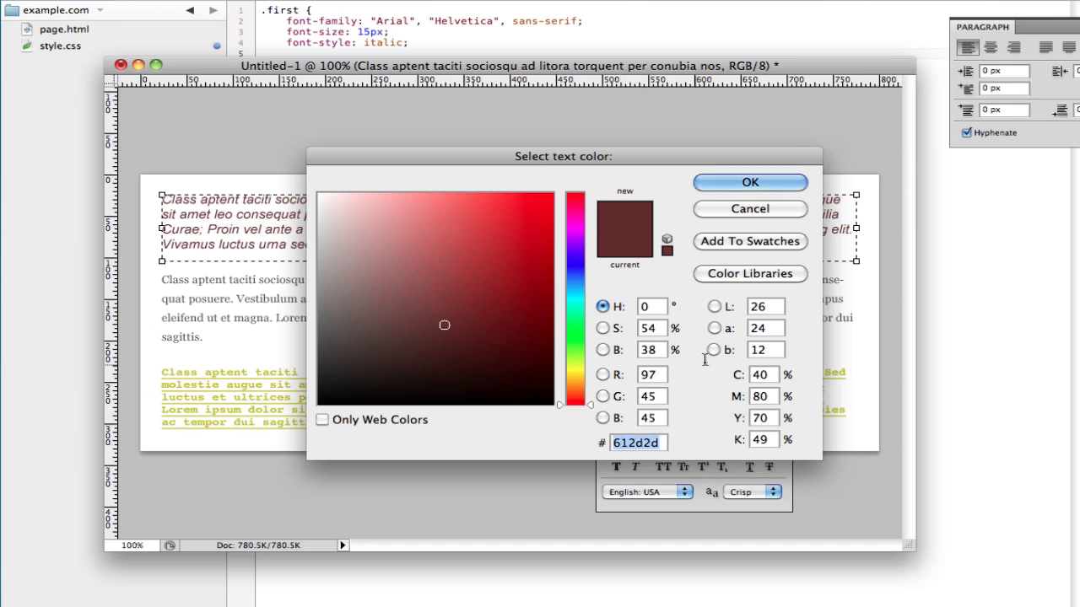
pyautogui.click(749, 182)
pyautogui.write('color: #')
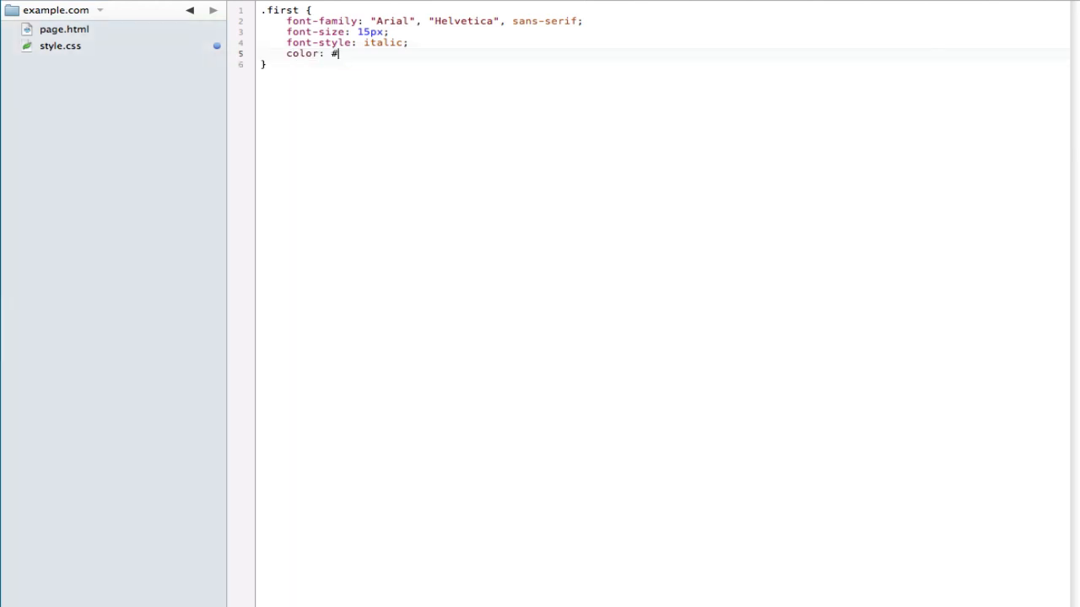
pyautogui.write('612d2d')
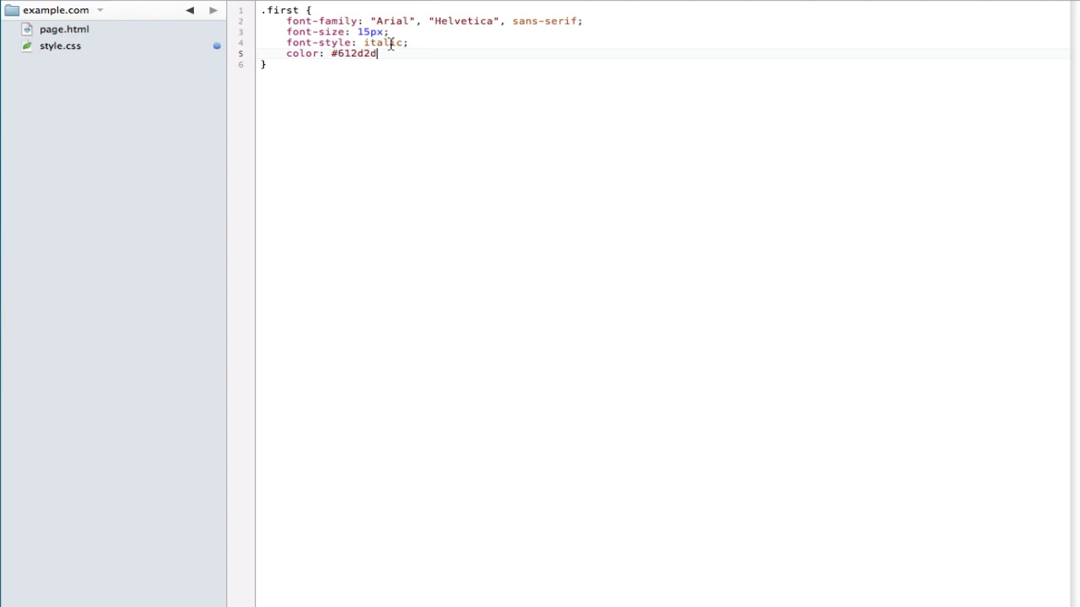
pyautogui.write(';')
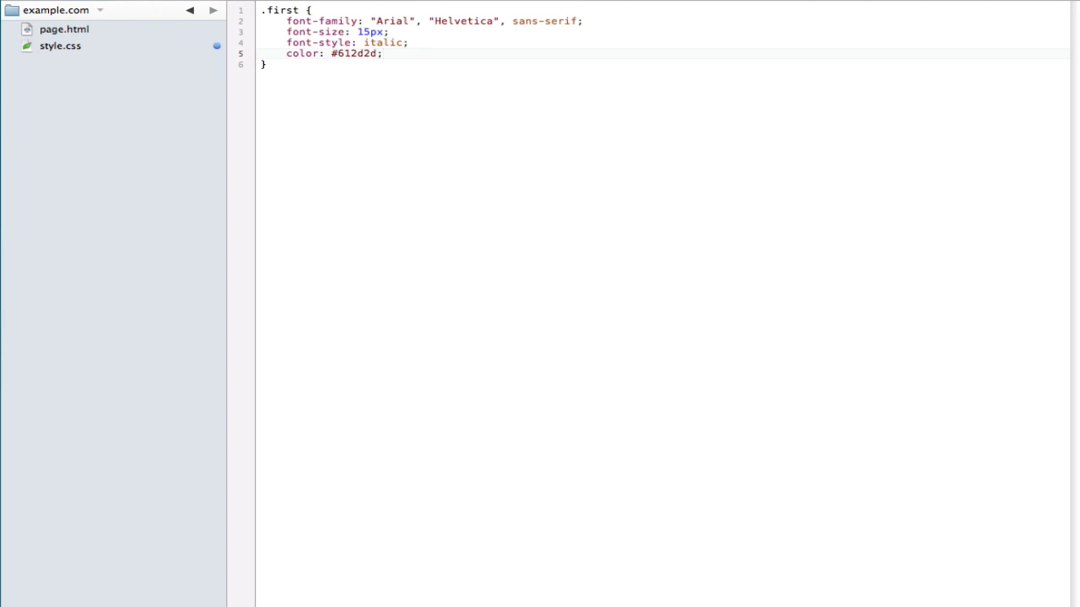
pyautogui.click(385, 52)
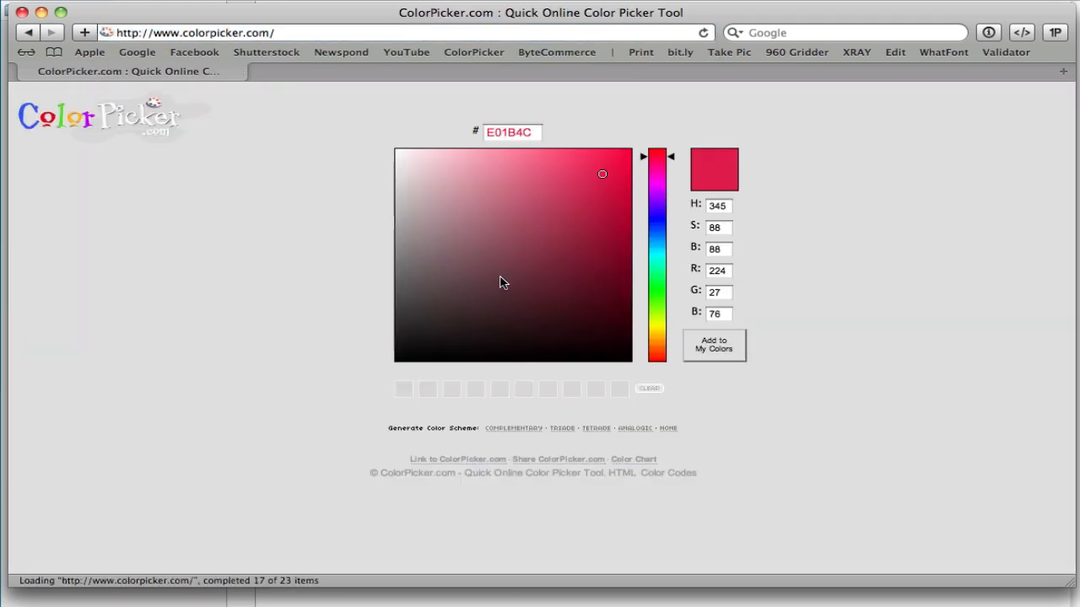
pyautogui.moveTo(506, 240)
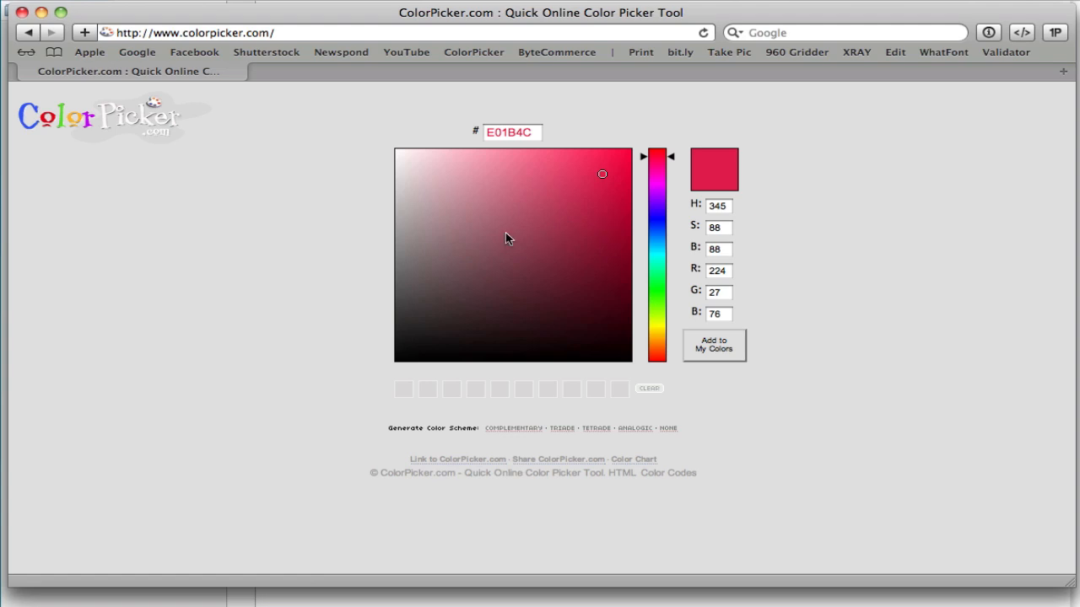
# Sample a shade from the colour field on ColorPicker.com
pyautogui.click(550, 228)
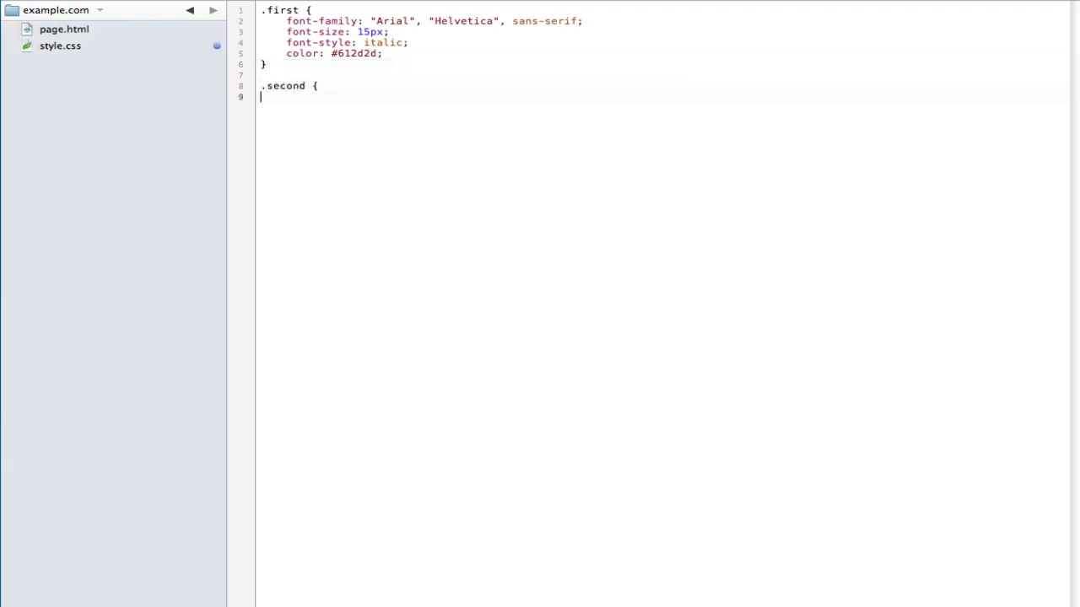
# Give .second a font-family listing "Georgia", "Times New Roman", "Times"
pyautogui.write('fon')
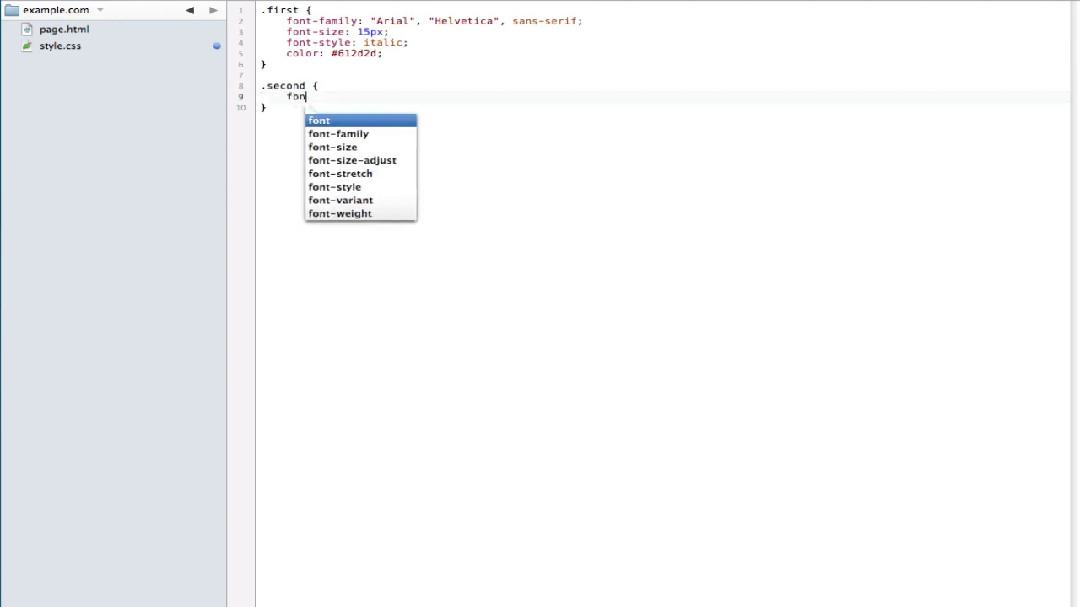
pyautogui.click(337, 133)
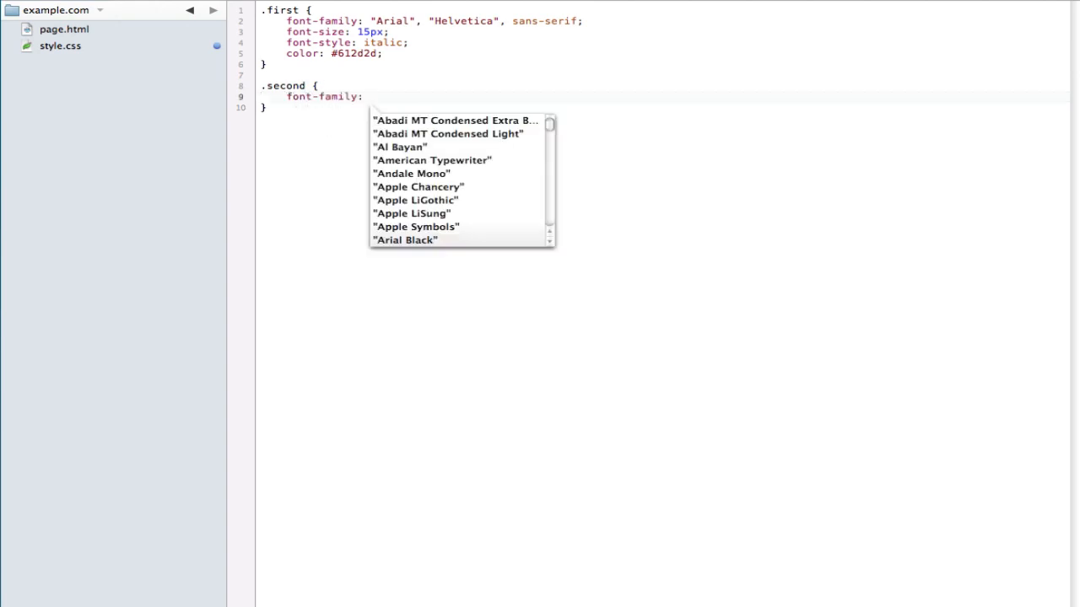
pyautogui.write('"Go"')
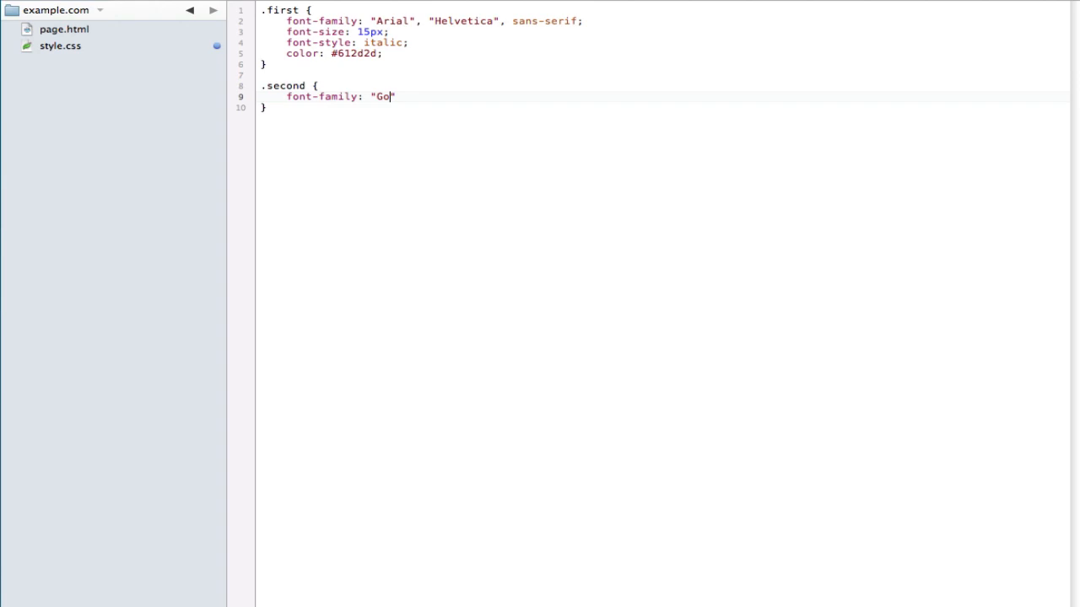
pyautogui.write('rgia')
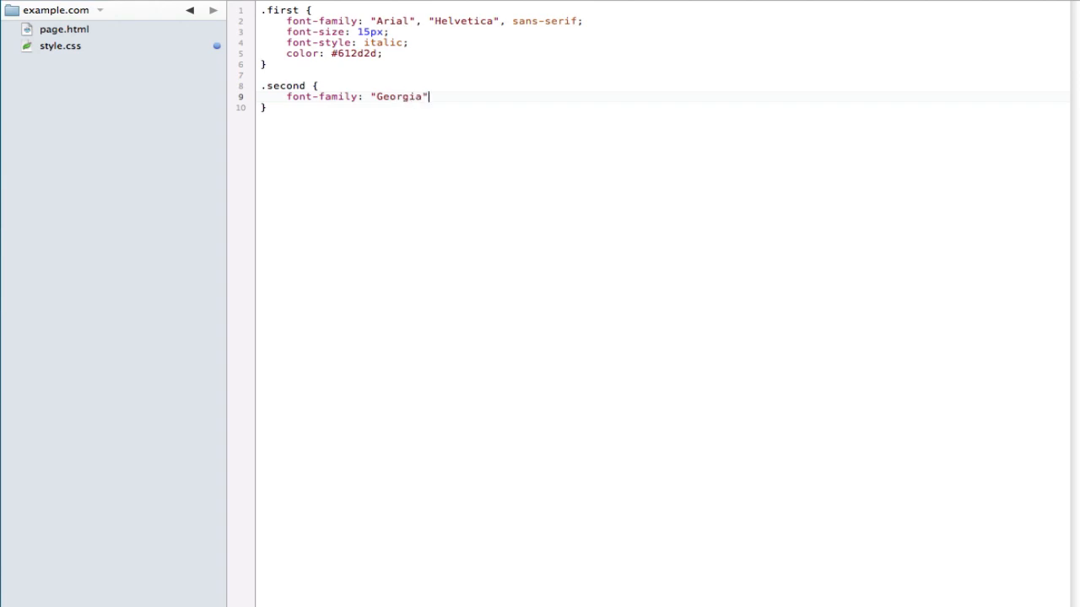
pyautogui.write(', "Times')
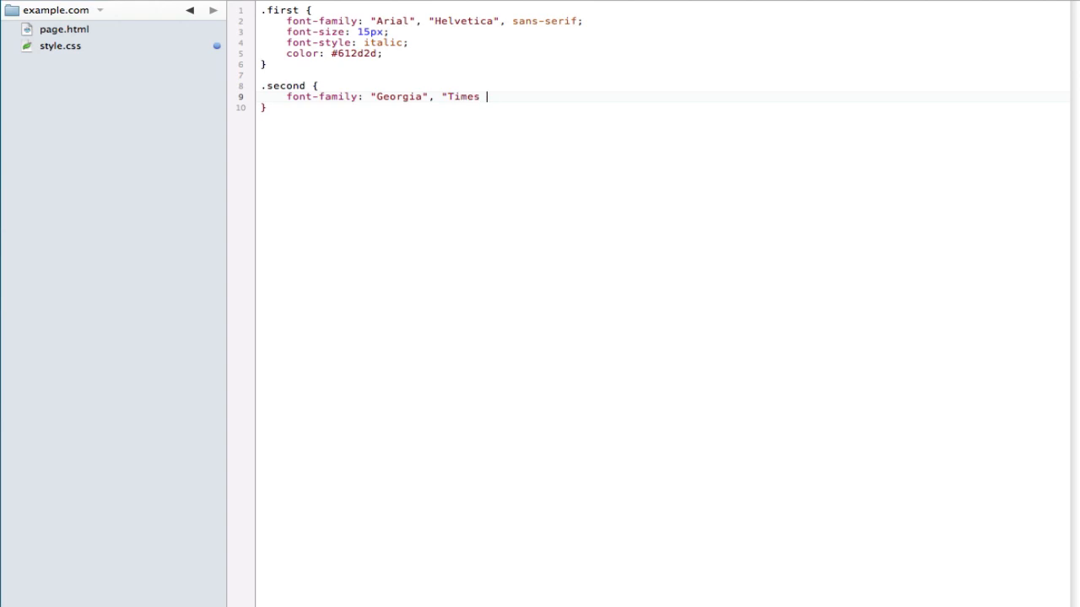
pyautogui.write('New Roman"')
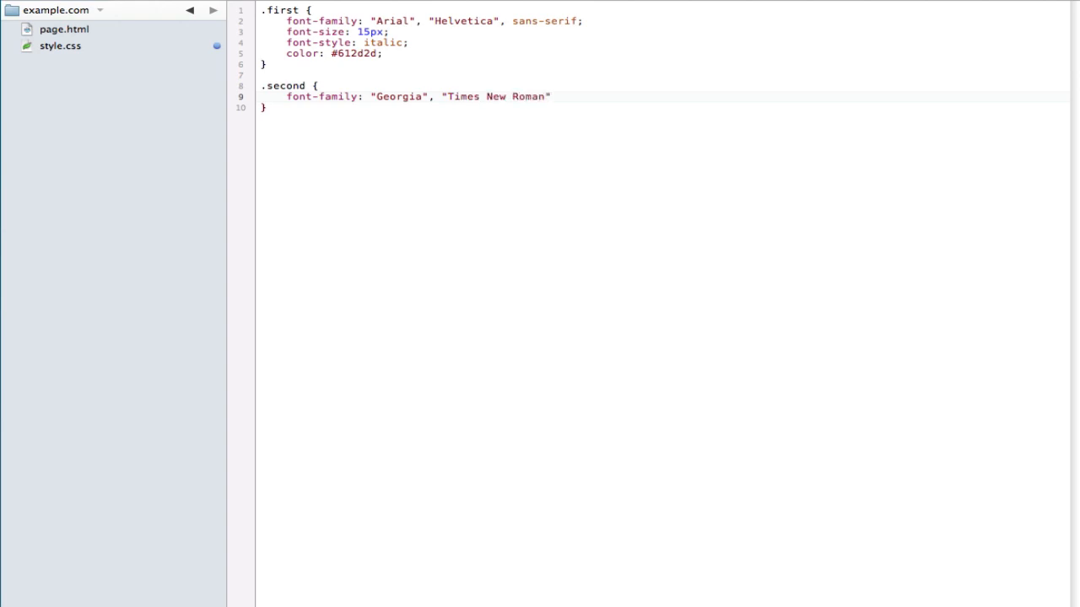
pyautogui.write(',')
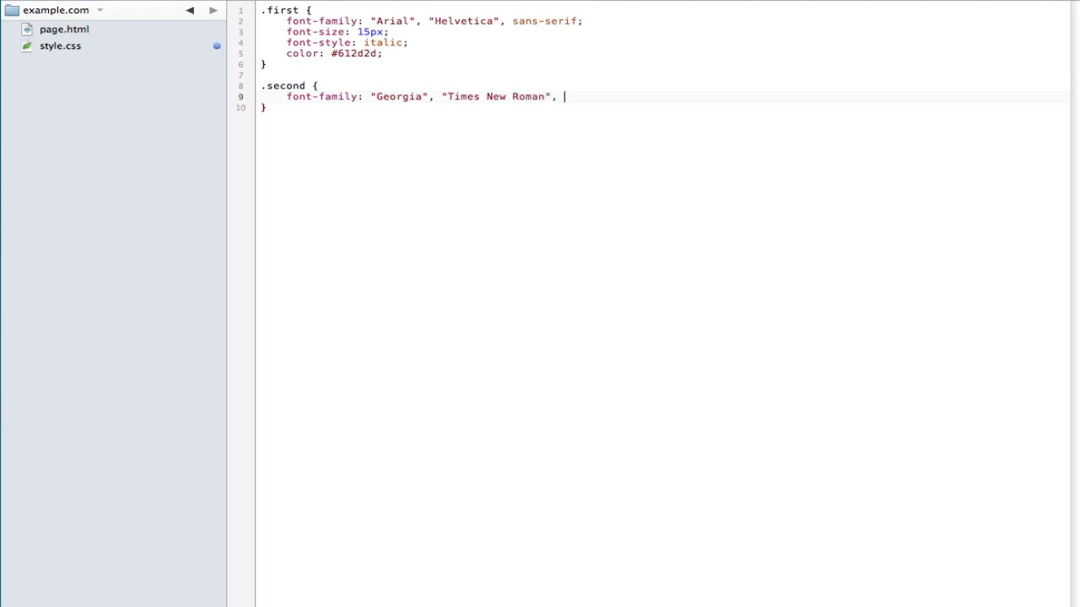
pyautogui.write('"Timed')
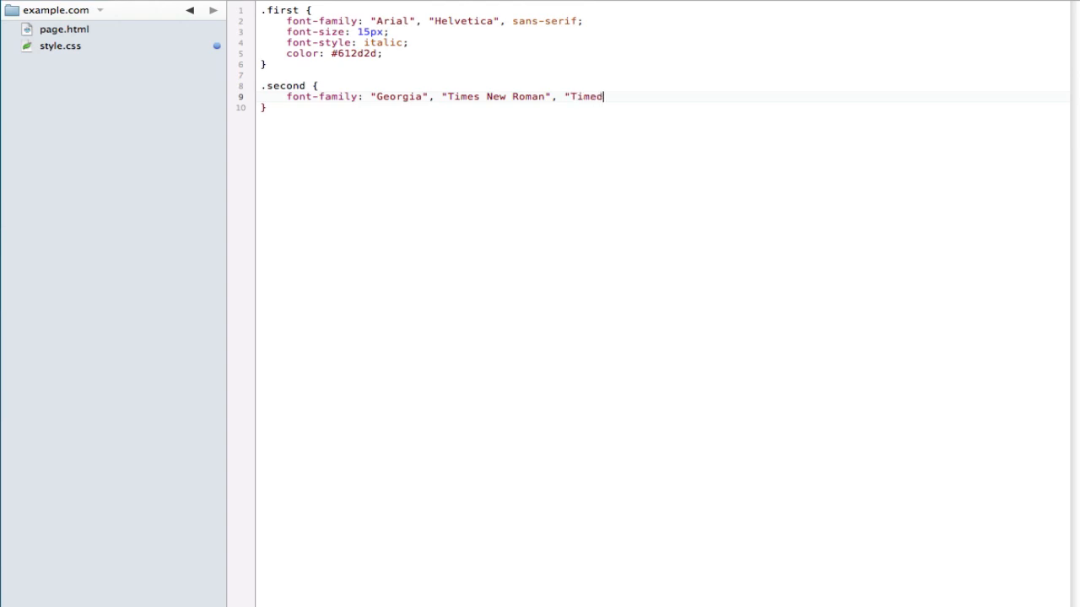
pyautogui.write('s",')
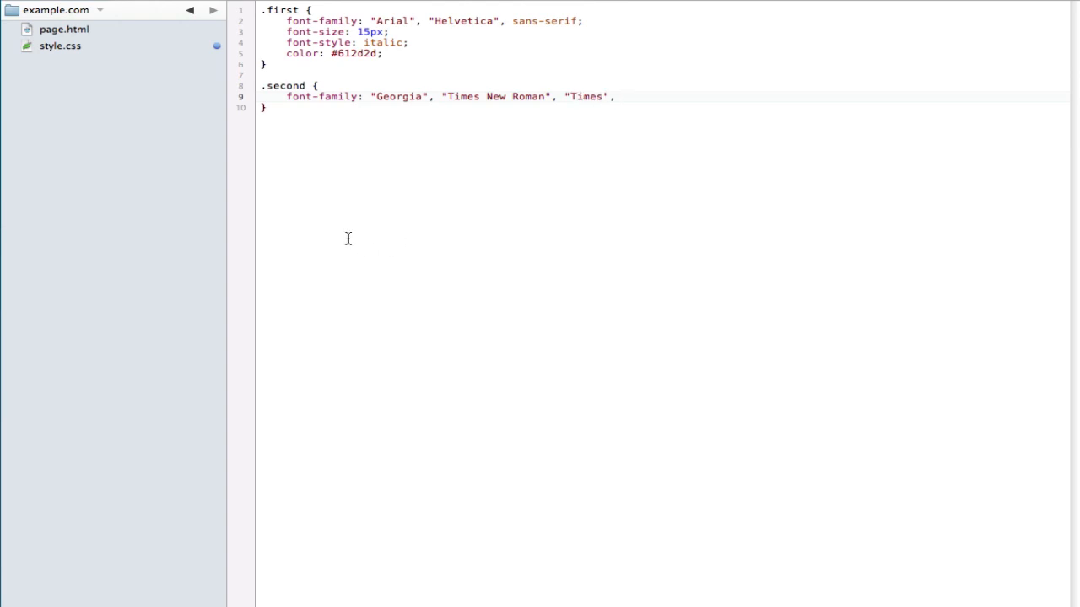
pyautogui.click(621, 96)
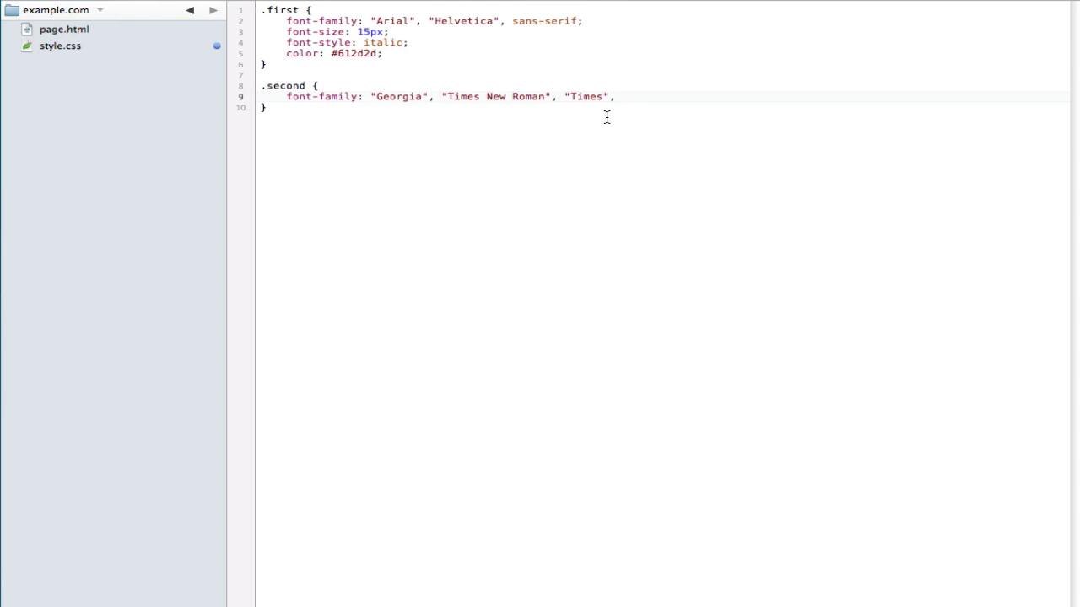
pyautogui.moveTo(699, 147)
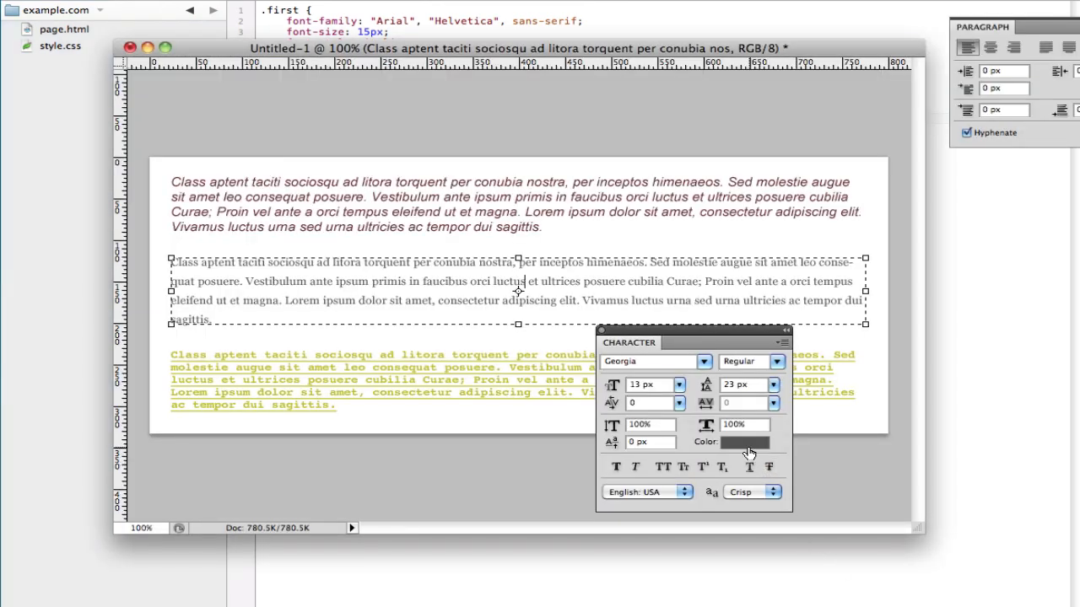
# Read the second text style's colour and confirm its 23 px leading in the Character panel
pyautogui.click(745, 442)
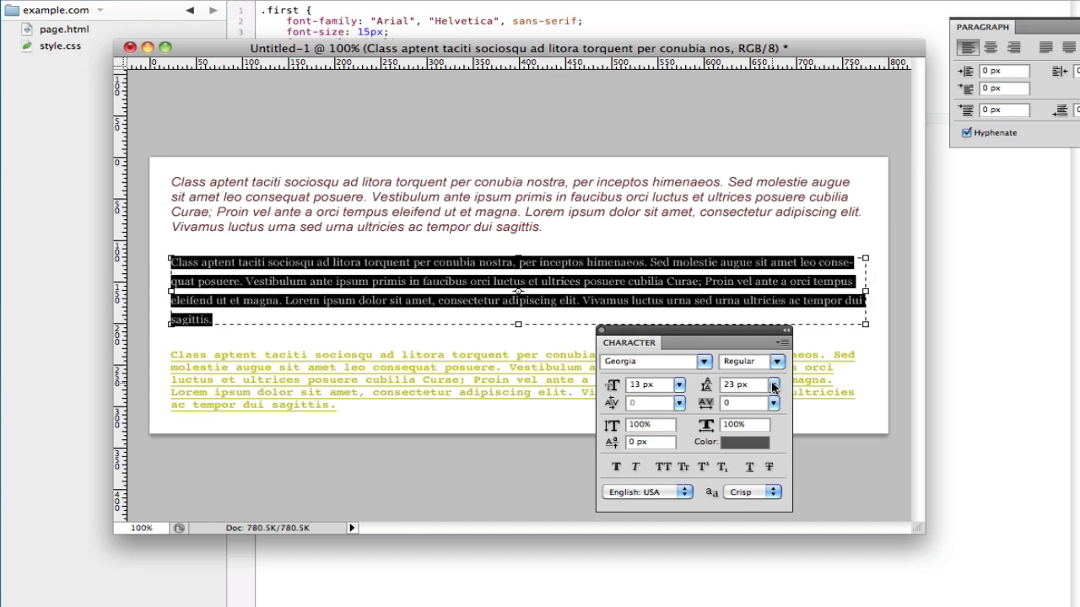
pyautogui.click(773, 384)
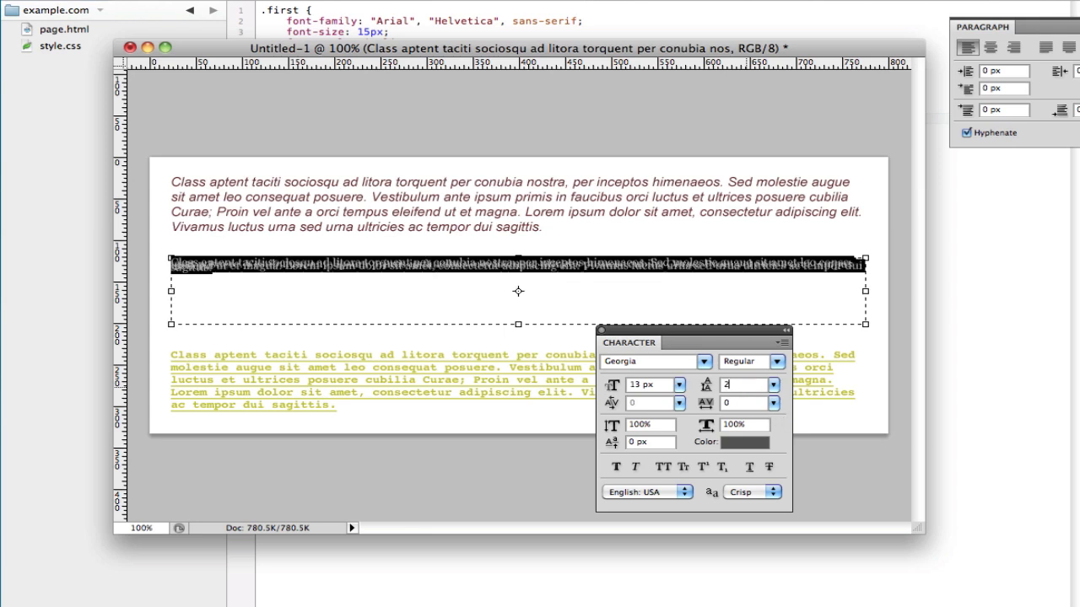
pyautogui.write('23 px')
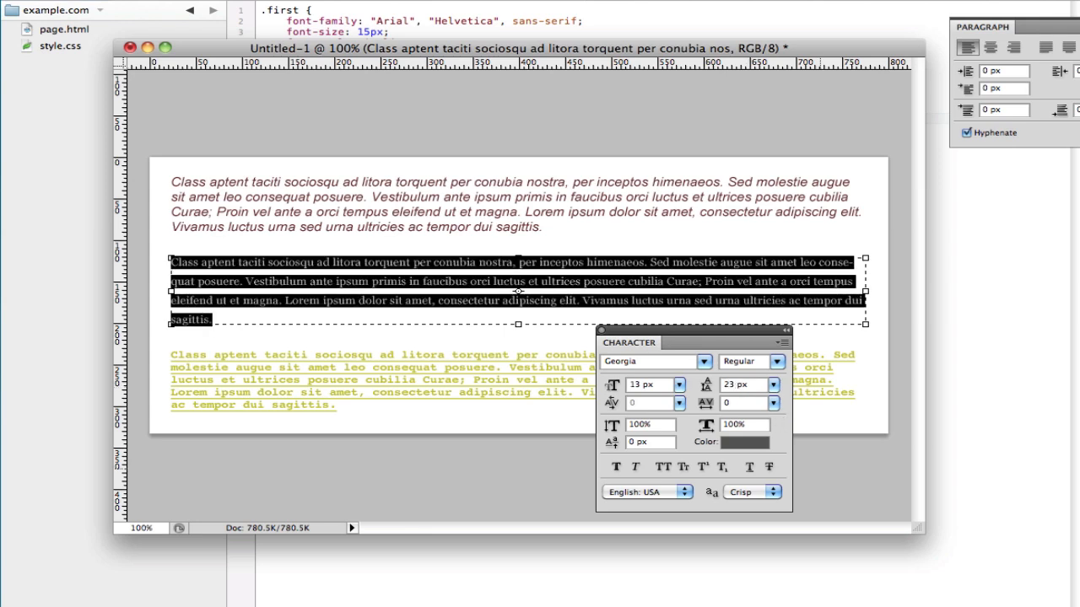
pyautogui.click(421, 315)
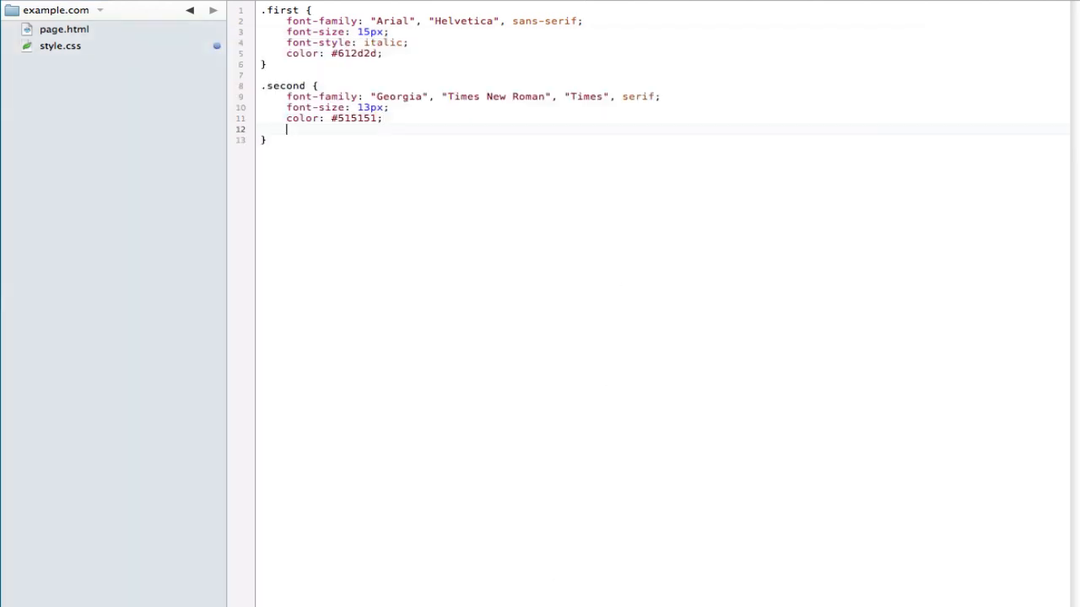
# Add line-height: 23px to the .second rule
pyautogui.write('line-hei')
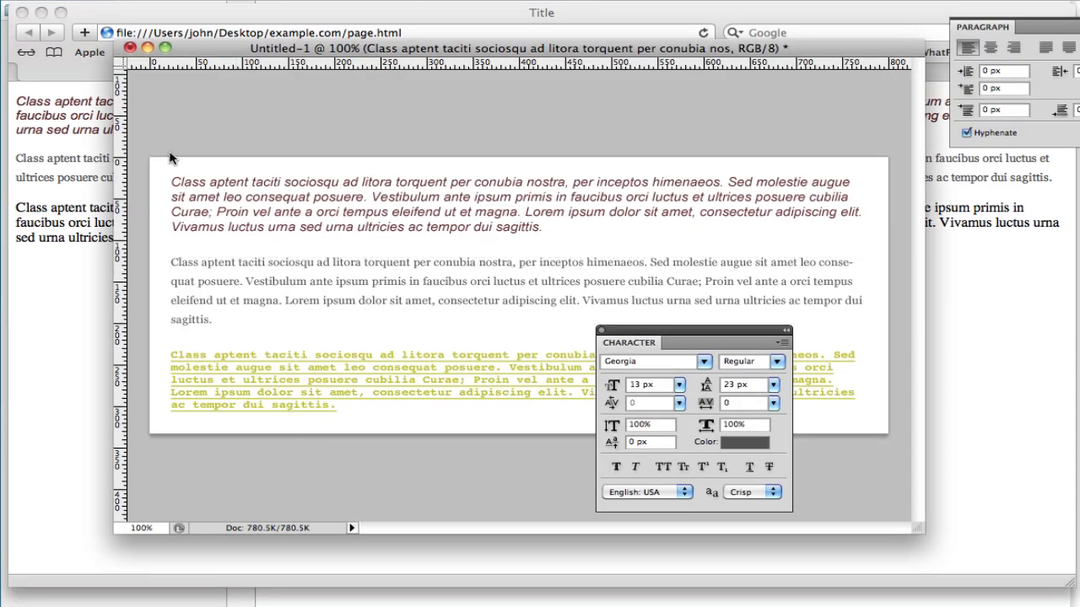
pyautogui.moveTo(68, 341)
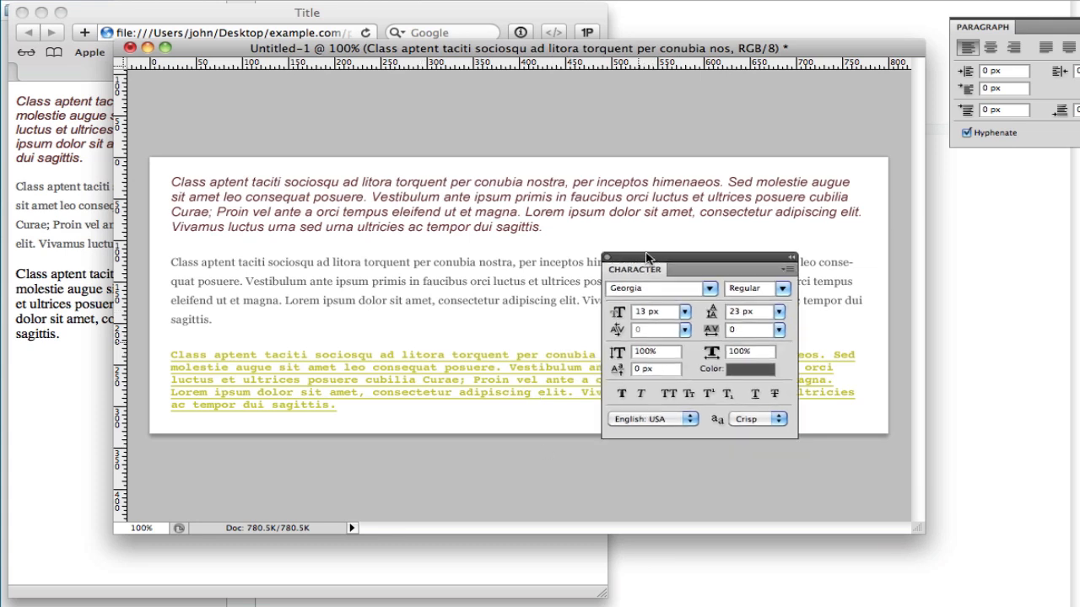
# Move the Photoshop mockup aside to compare it with the Safari preview
pyautogui.moveTo(650, 259); pyautogui.dragTo(630, 122)
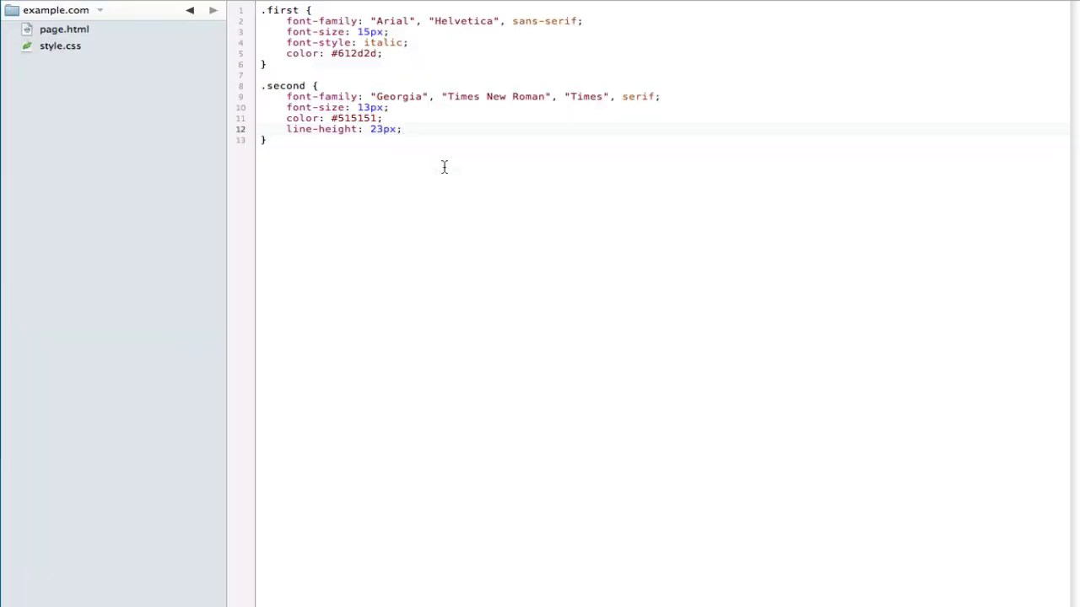
# Write a .third rule with font-family: "Courier", monospace;
pyautogui.write('.thir')
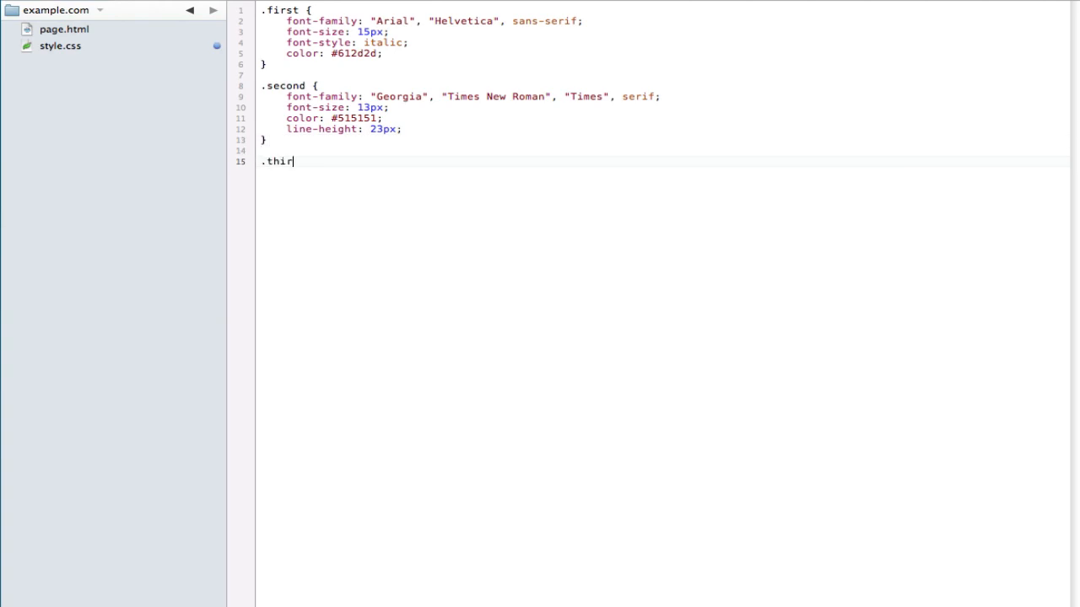
pyautogui.write('d {')
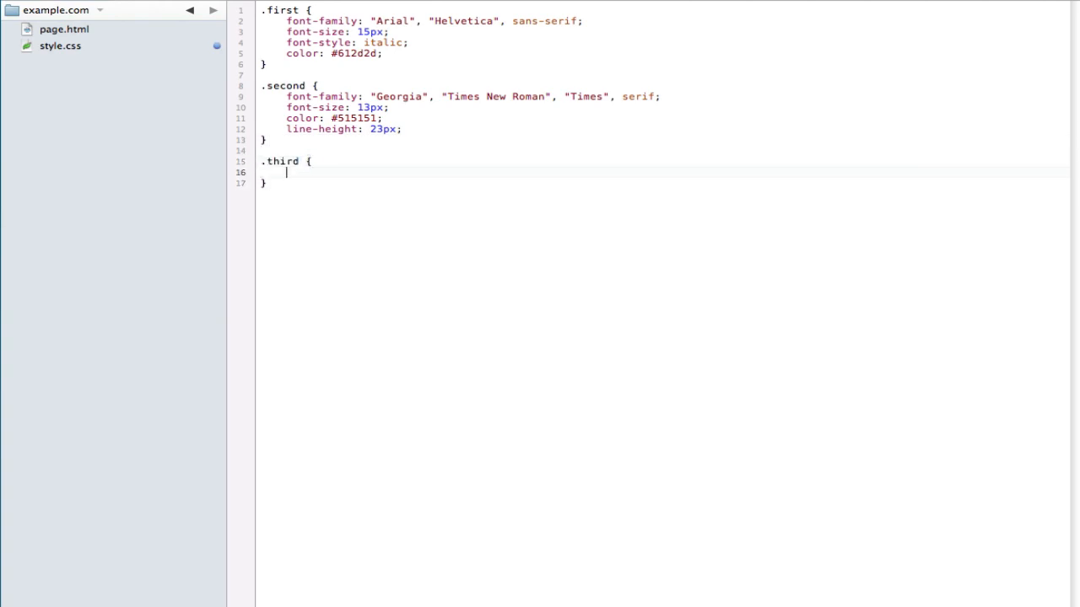
pyautogui.write('font-family: "Couri')
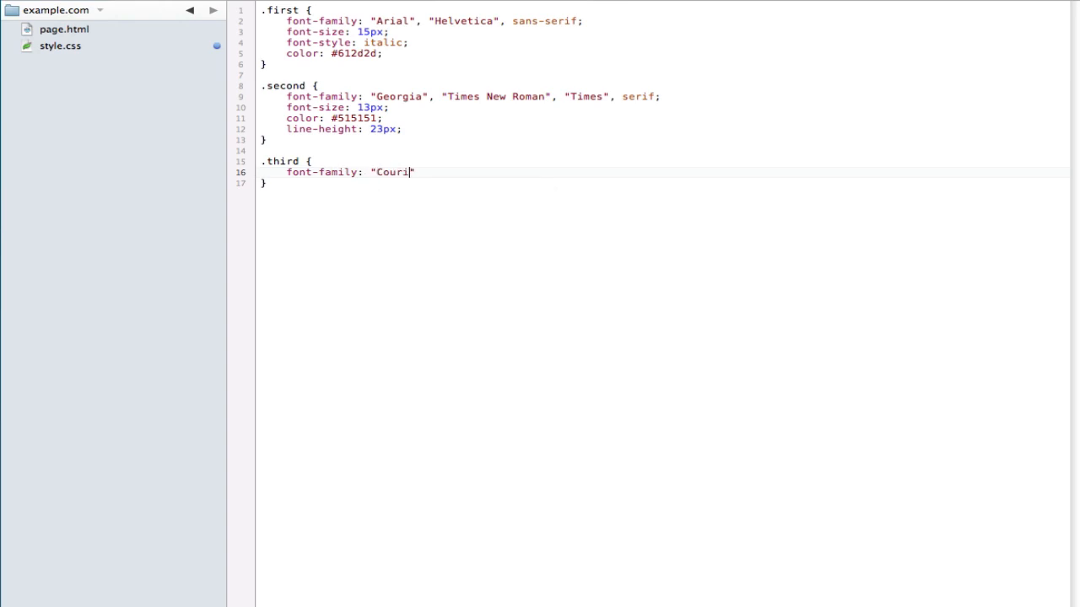
pyautogui.write('er",')
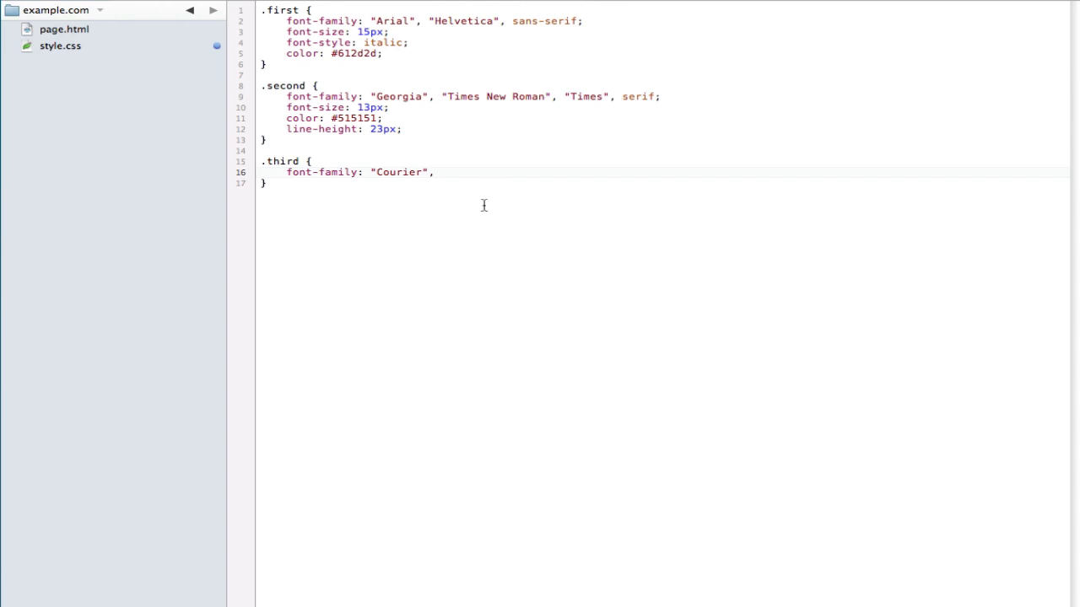
pyautogui.write('monospa')
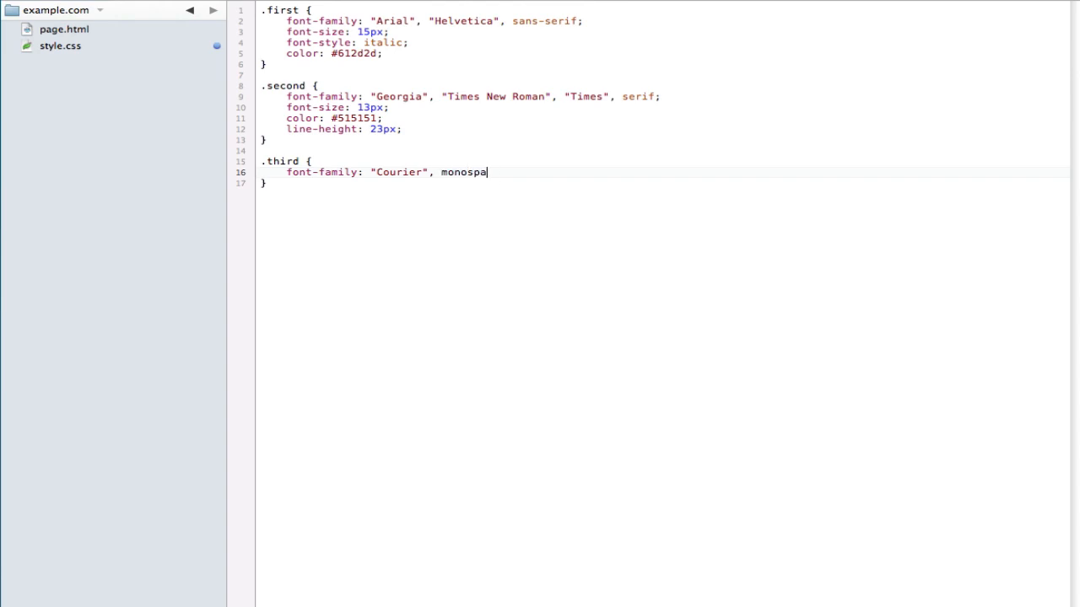
pyautogui.write('ce;')
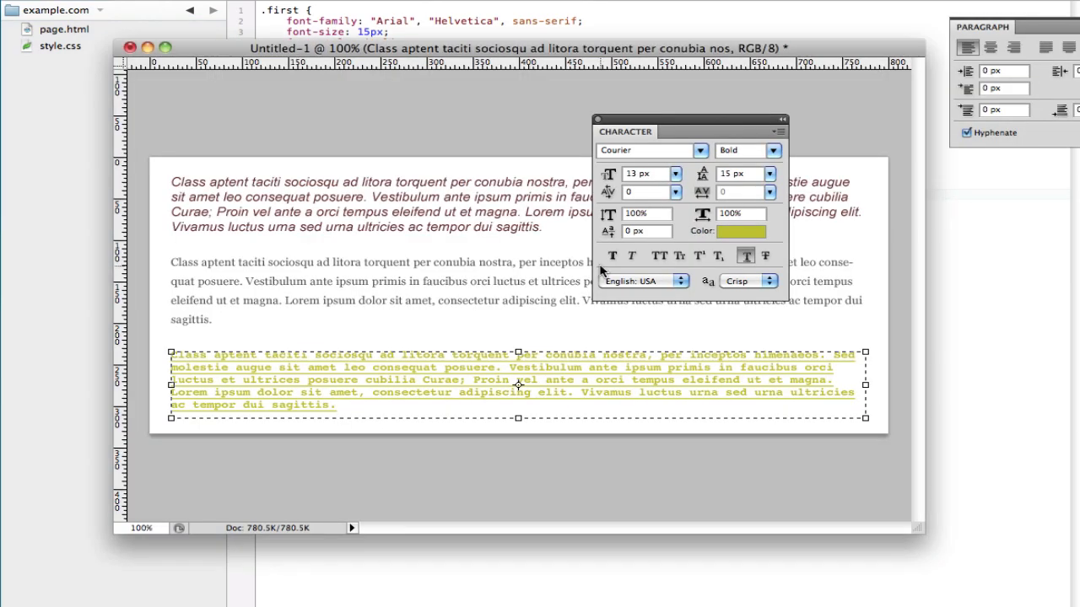
# Read #c1bf19 from the Character panel swatch and give .third that colour plus line-height 15px
pyautogui.click(739, 229)
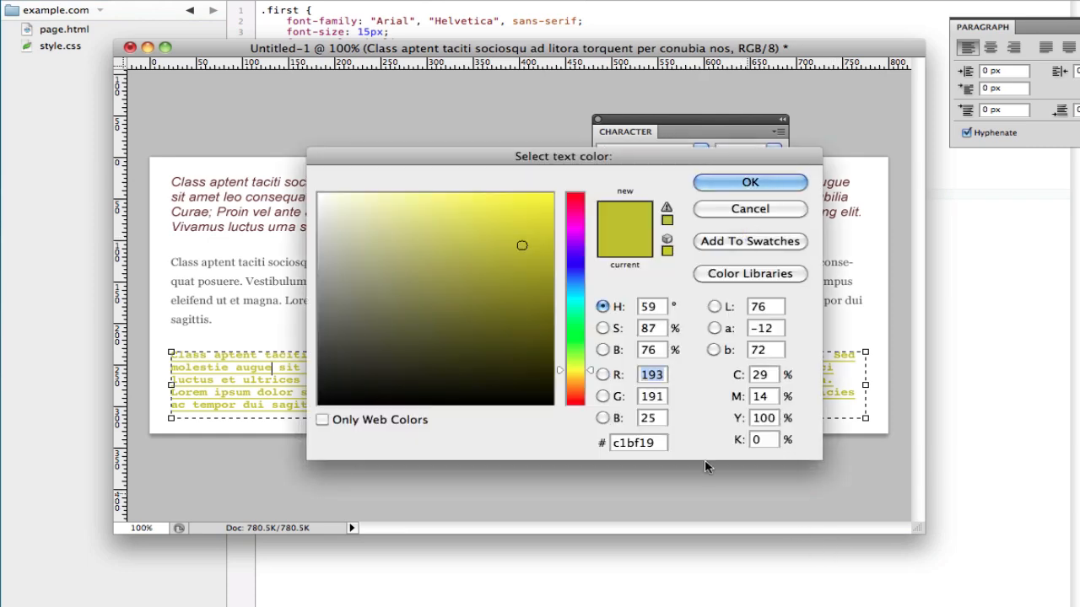
pyautogui.click(749, 182)
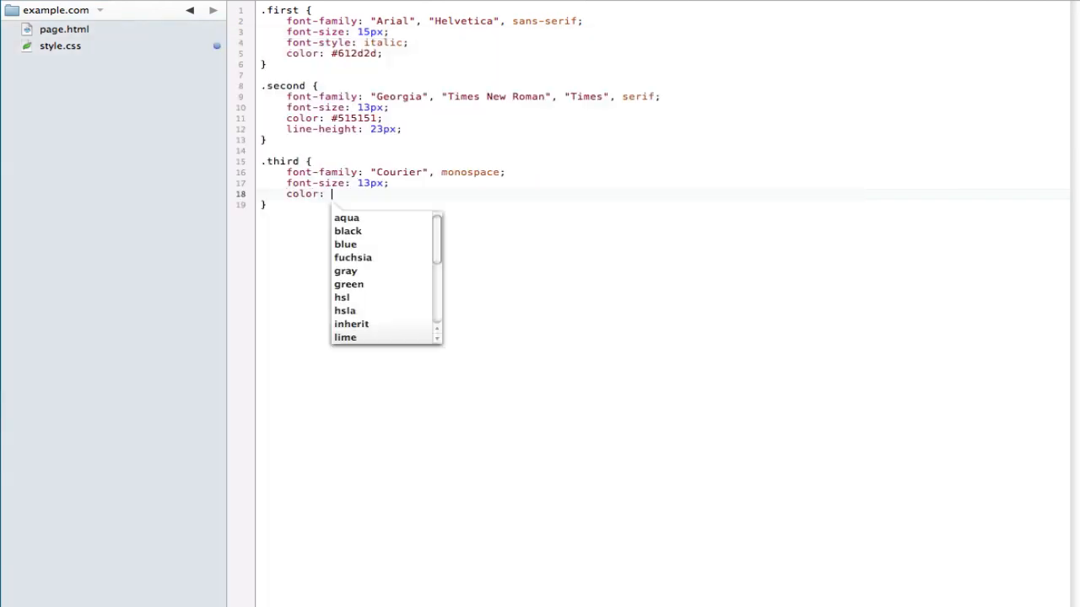
pyautogui.write('#c1bf19;')
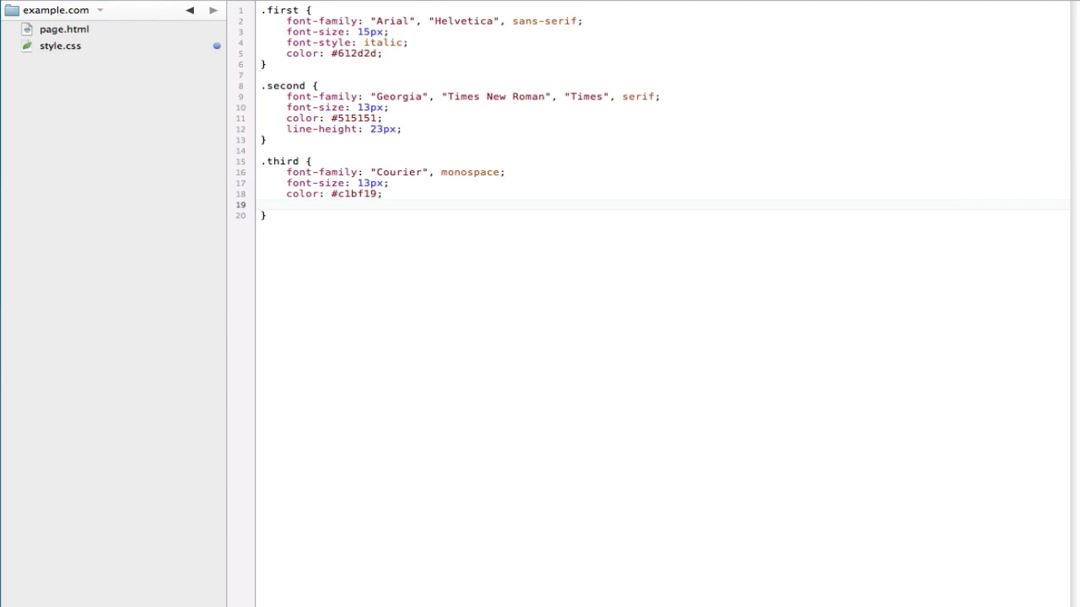
pyautogui.write('line-height:')
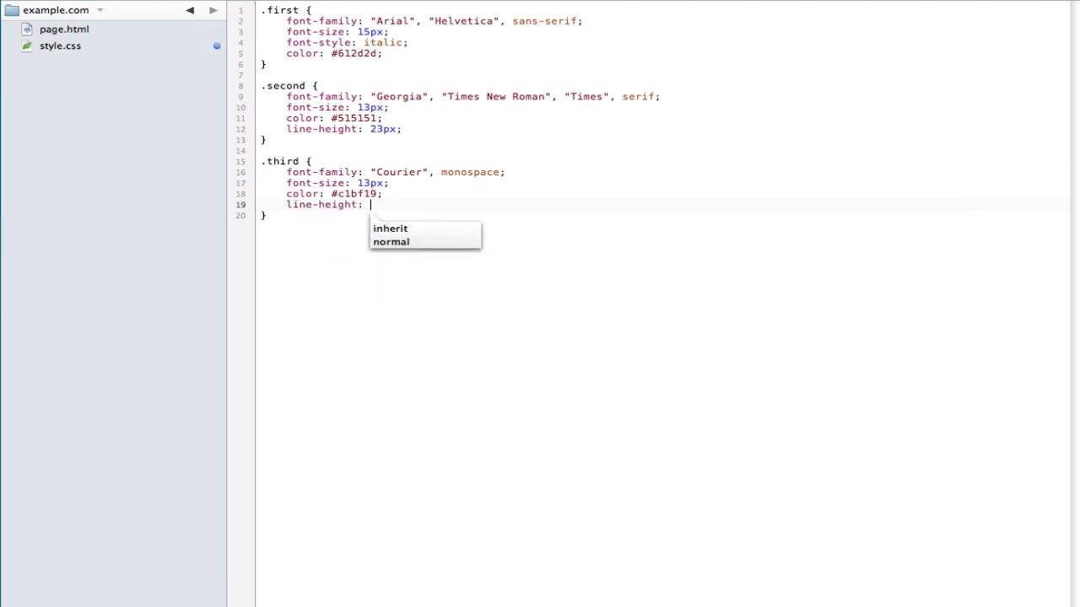
pyautogui.write('15px;')
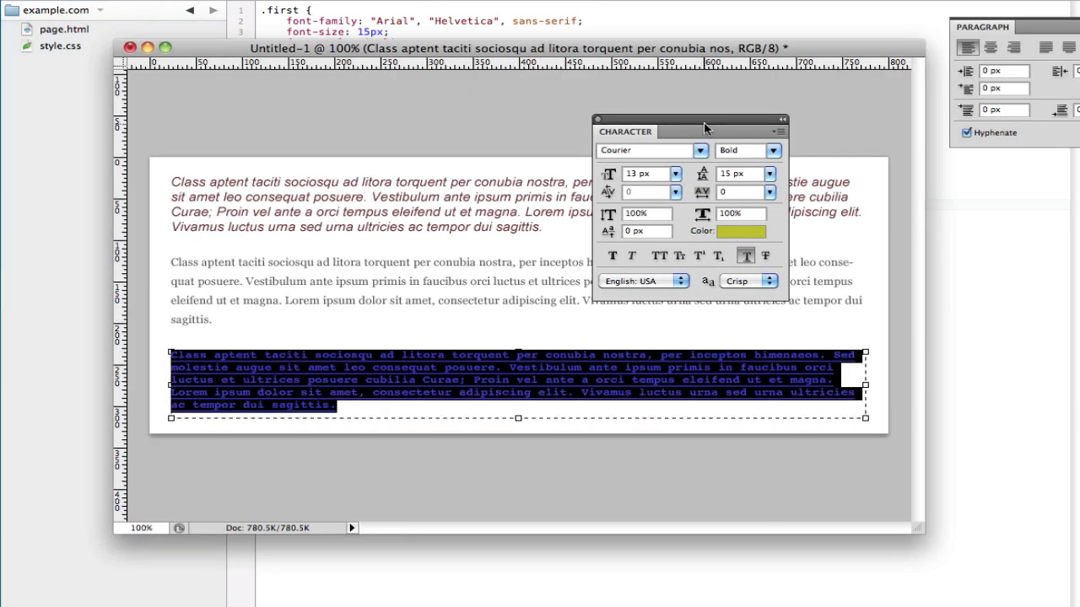
# Confirm Bold in Photoshop's font style dropdown, add font-weight: bold and begin text-decoration
pyautogui.click(769, 150)
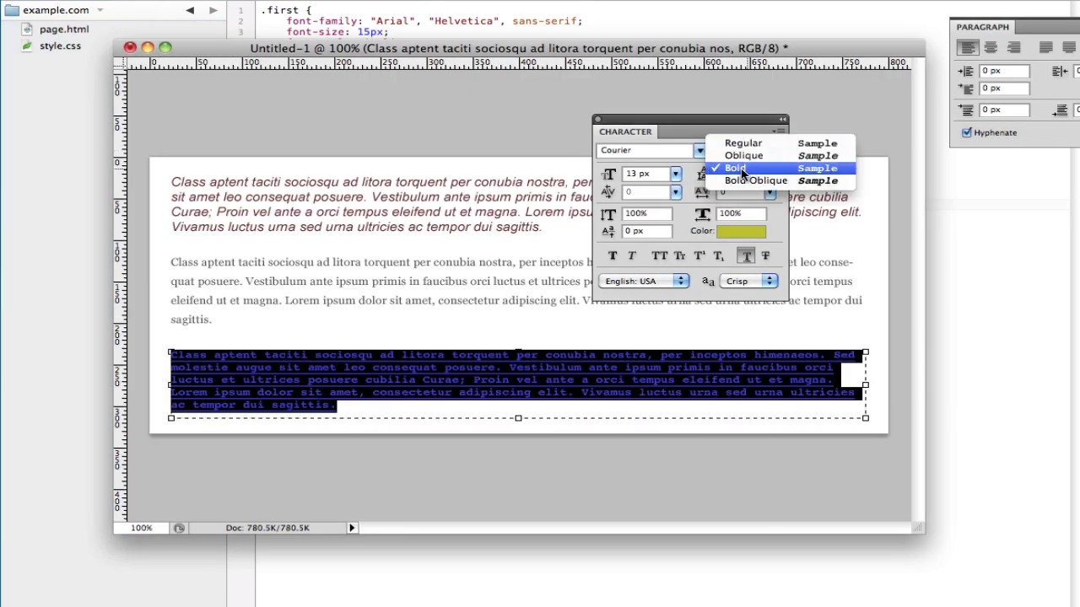
pyautogui.click(736, 168)
pyautogui.write('font-weight: bold;')
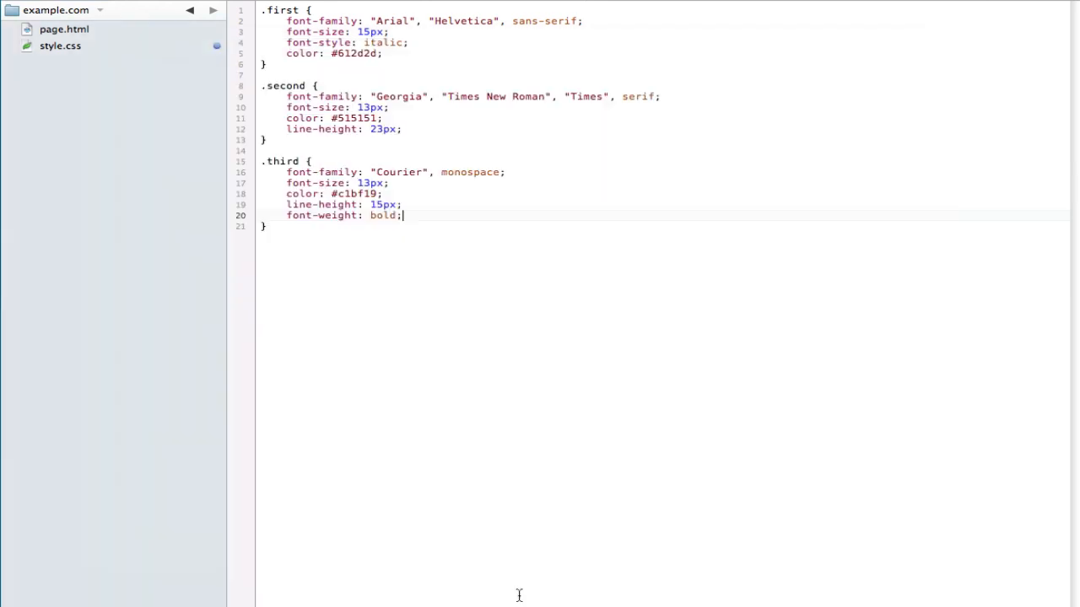
pyautogui.write('text-de')
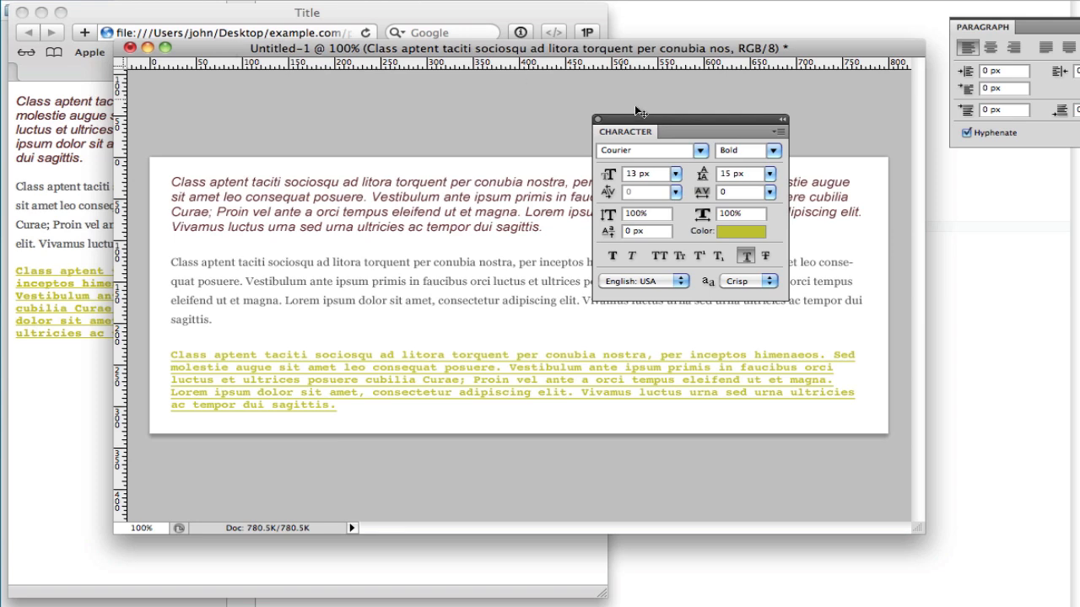
# Dock the Character panel with Paragraph and read the second paragraph as Georgia Regular 13px
pyautogui.moveTo(690, 118); pyautogui.dragTo(938, 15)
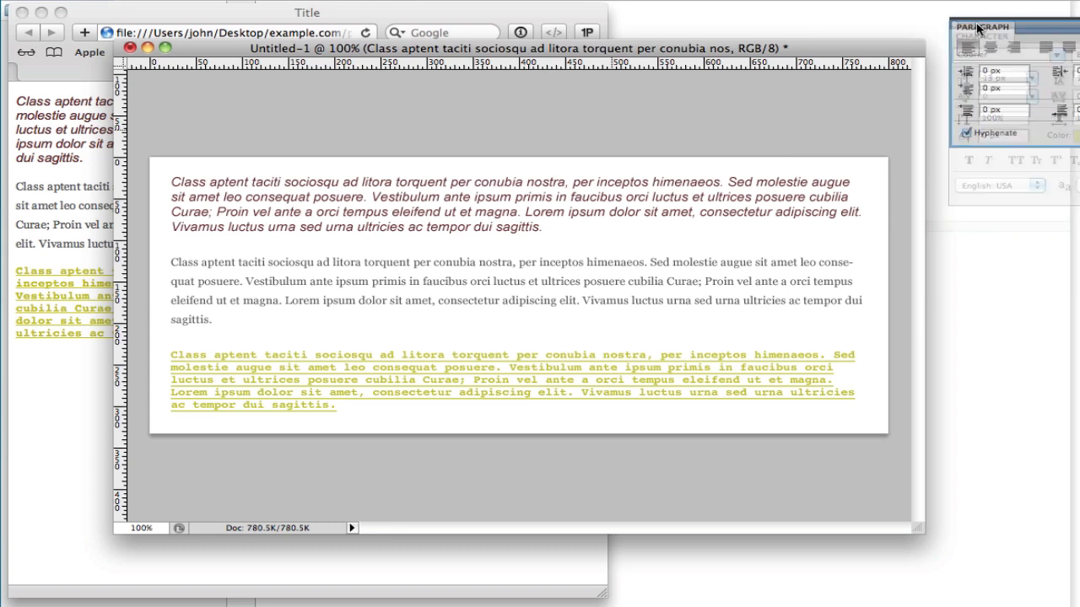
pyautogui.click(1046, 27)
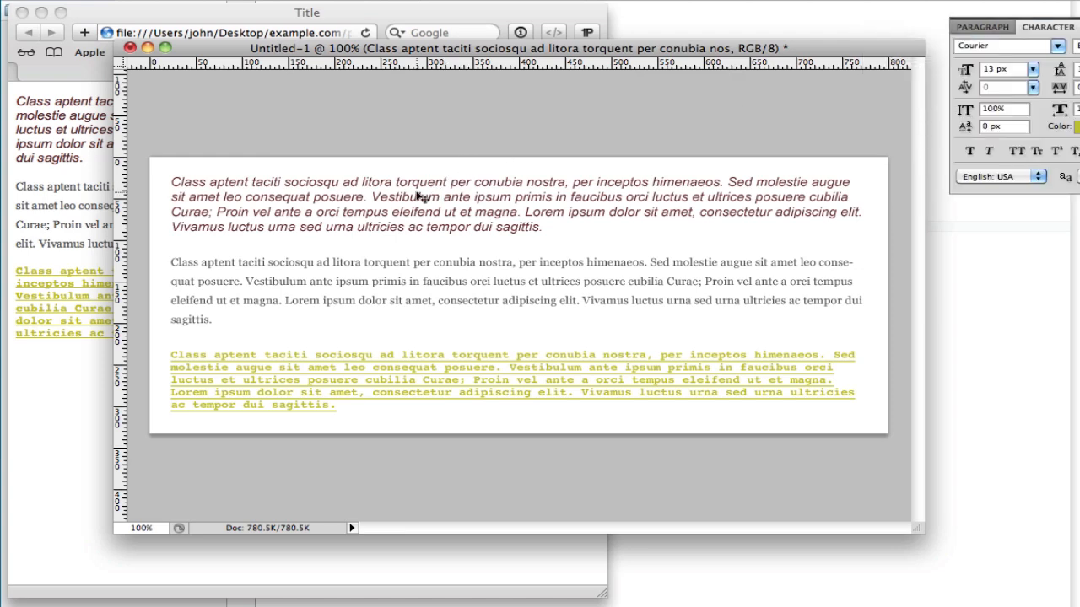
pyautogui.click(413, 290)
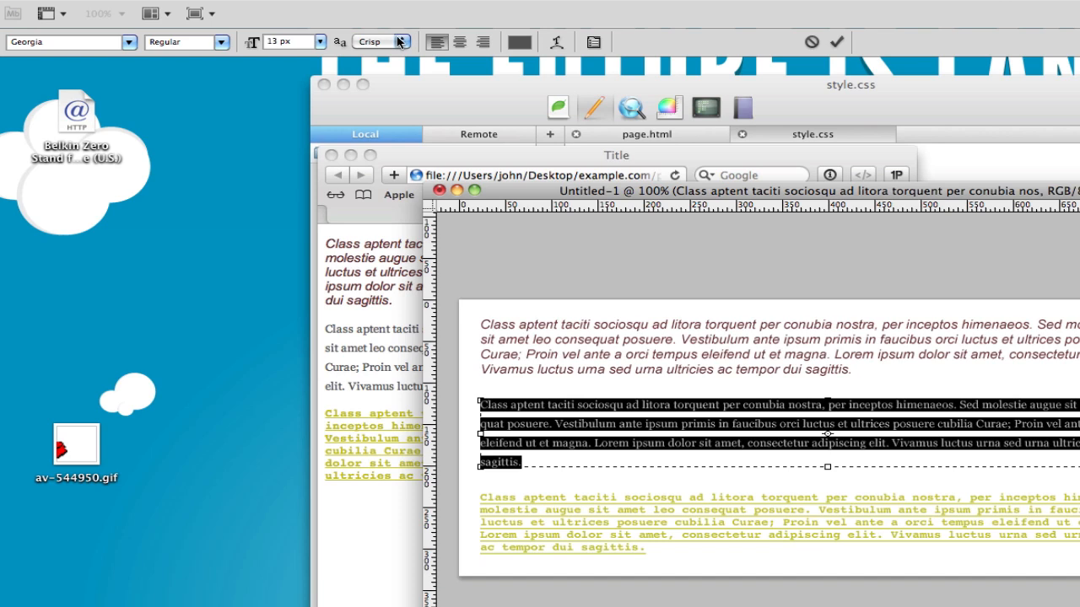
# Switch the Georgia layer's anti-aliasing from Crisp to Strong, then Sharp, to compare with Safari
pyautogui.click(378, 40)
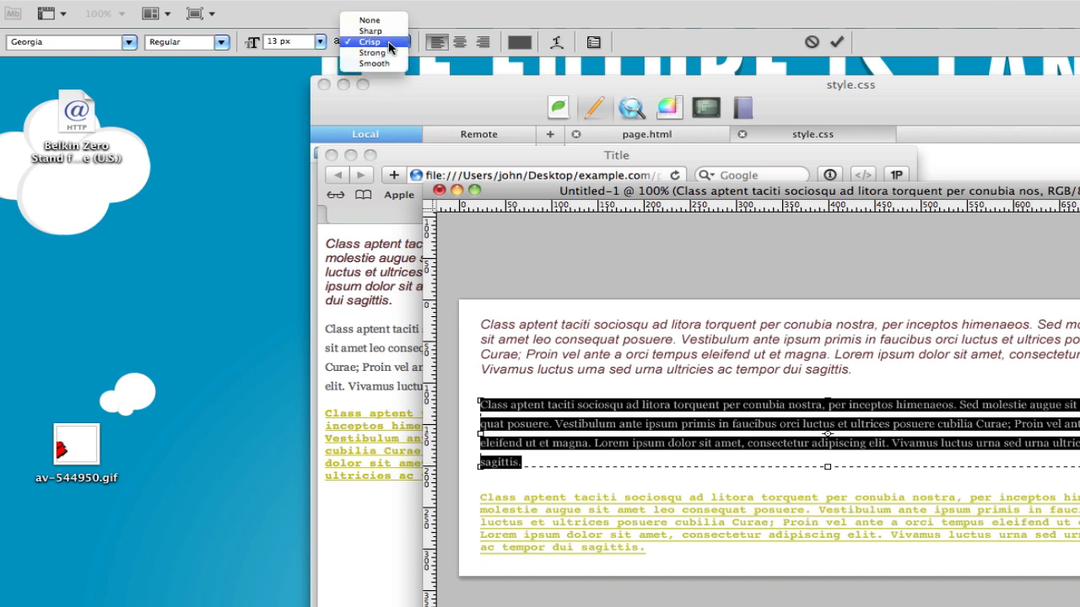
pyautogui.moveTo(402, 47)
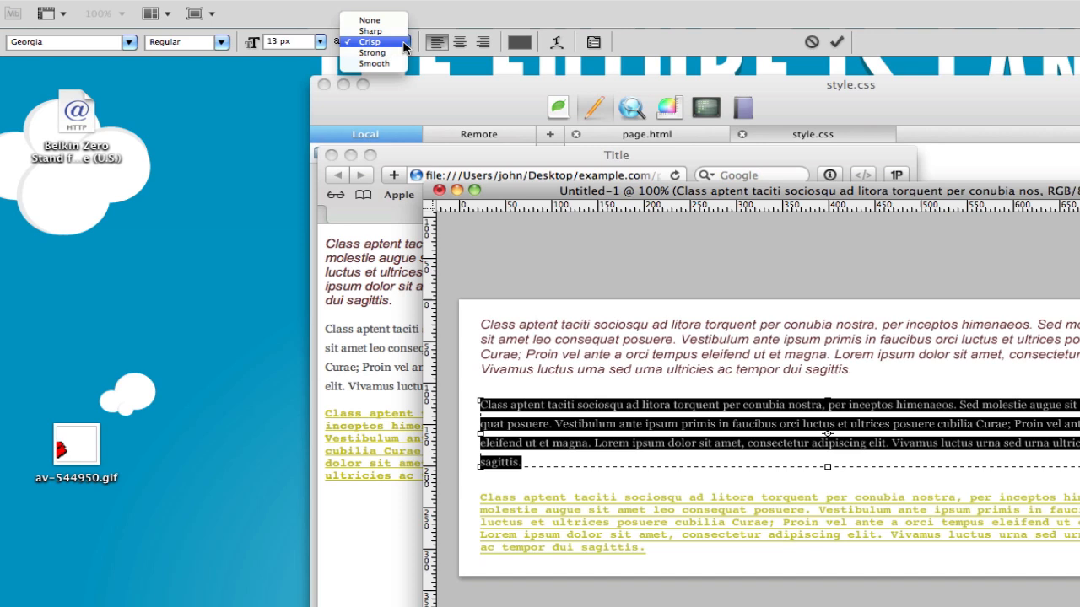
pyautogui.moveTo(371, 52)
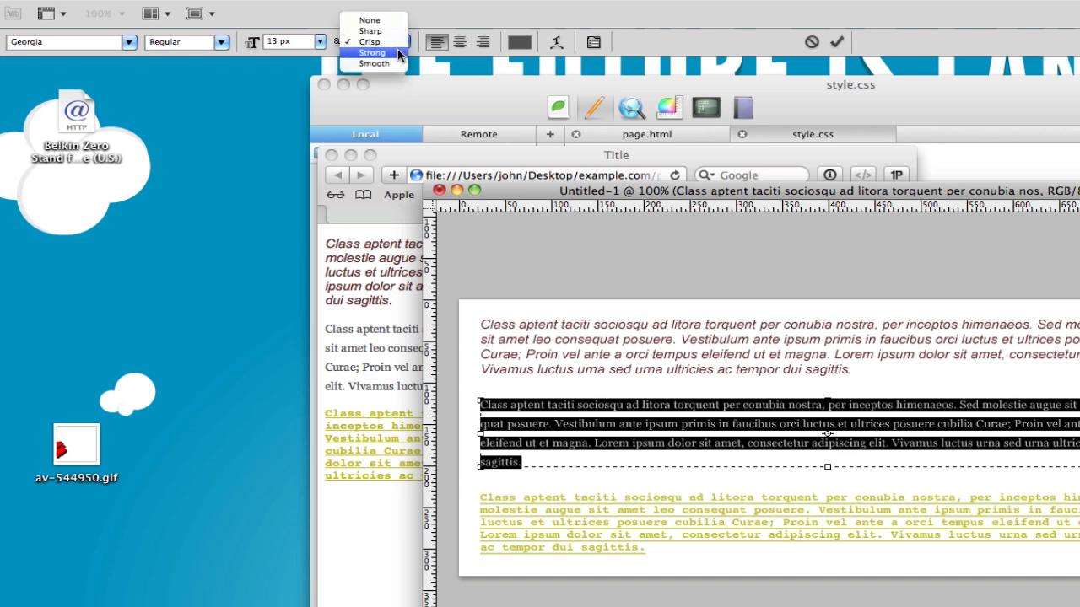
pyautogui.moveTo(371, 53)
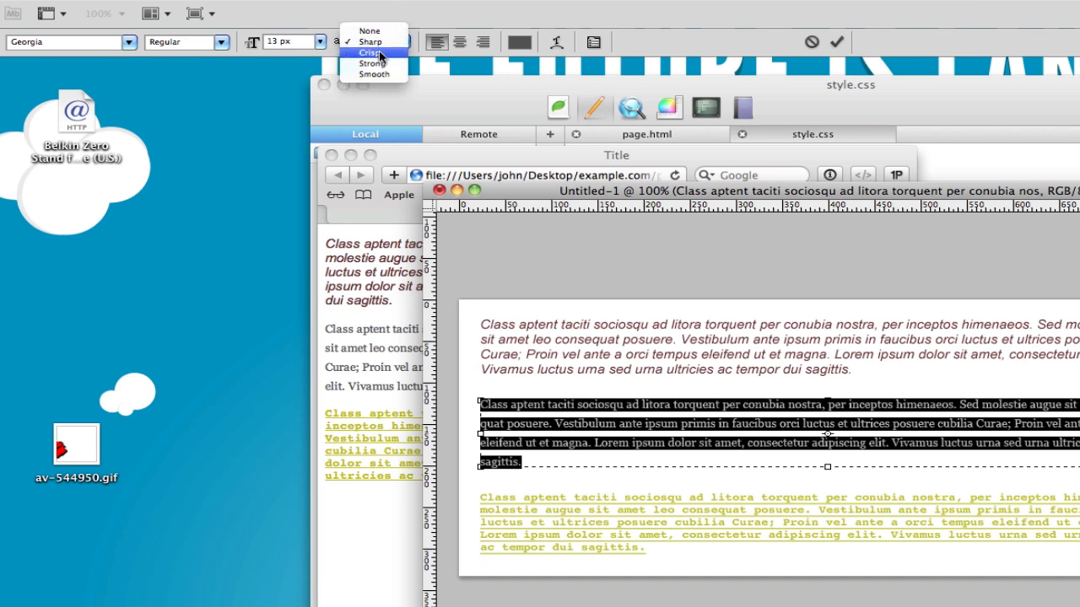
pyautogui.click(370, 41)
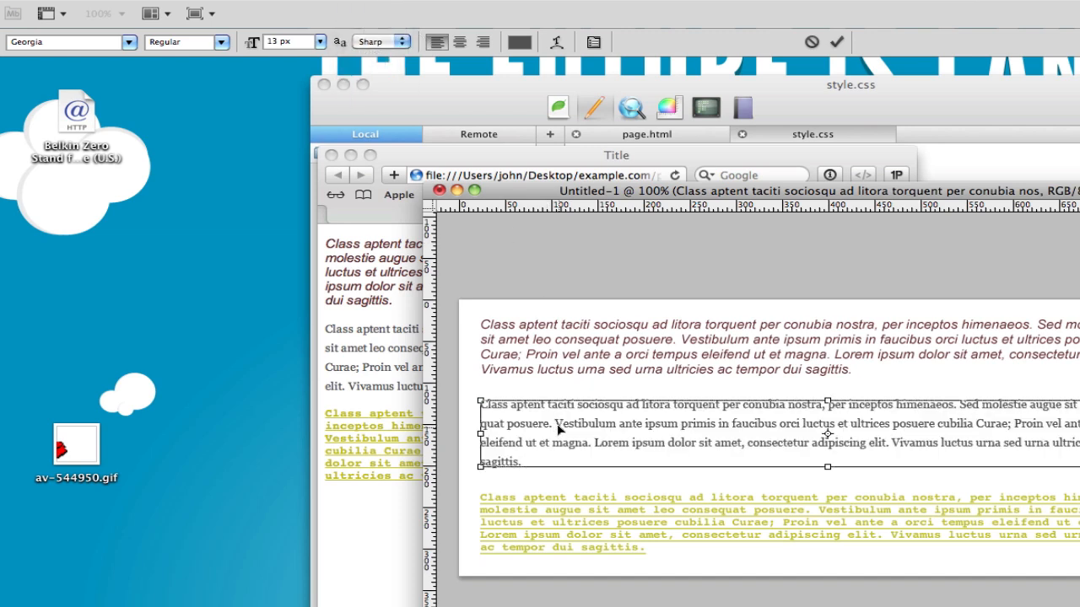
pyautogui.click(408, 40)
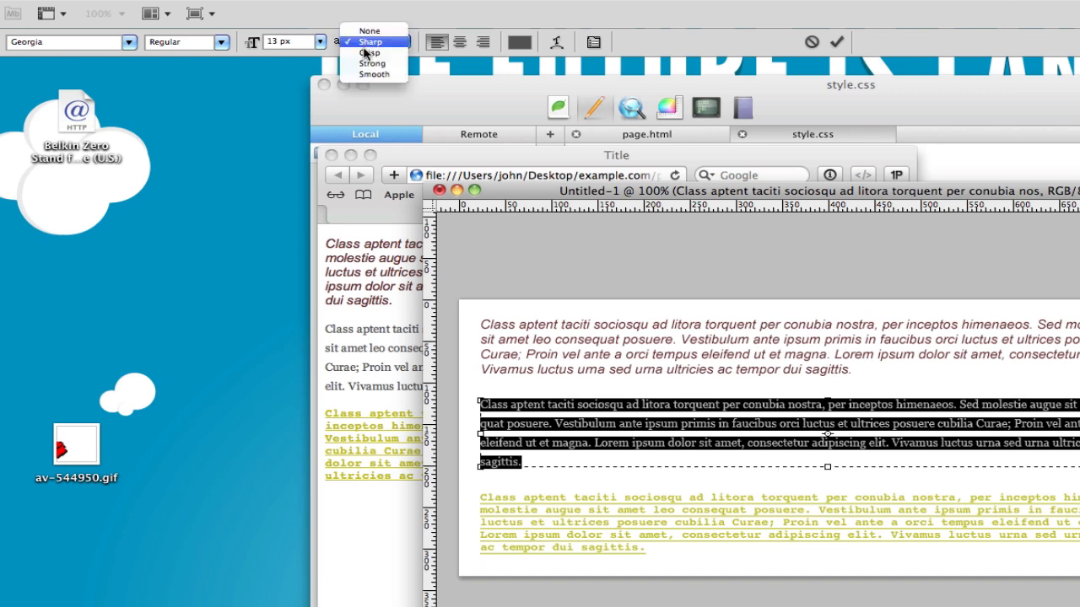
pyautogui.click(369, 52)
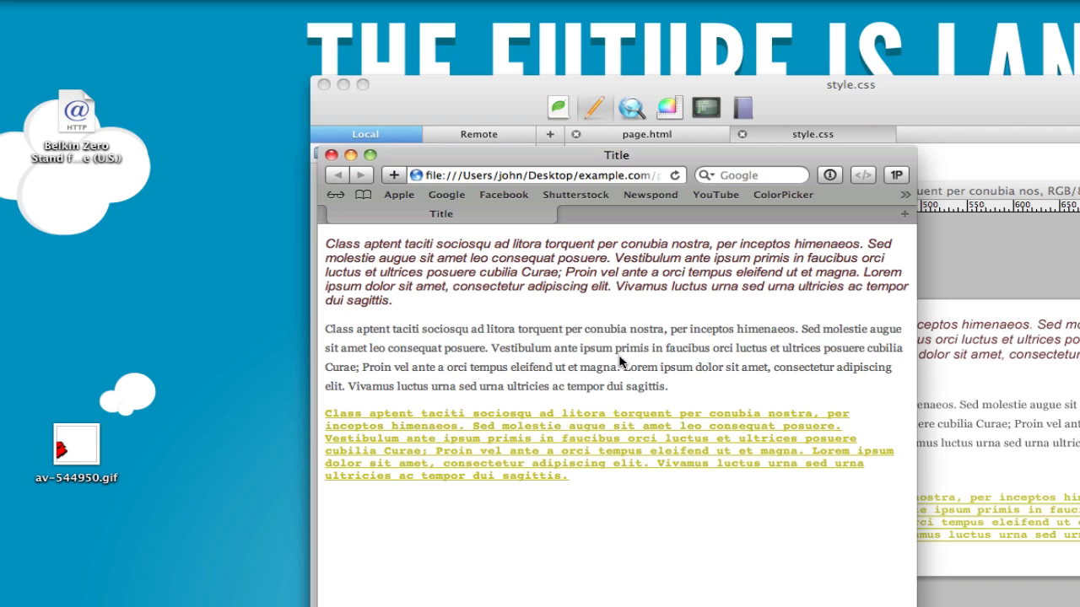
pyautogui.moveTo(705, 395)
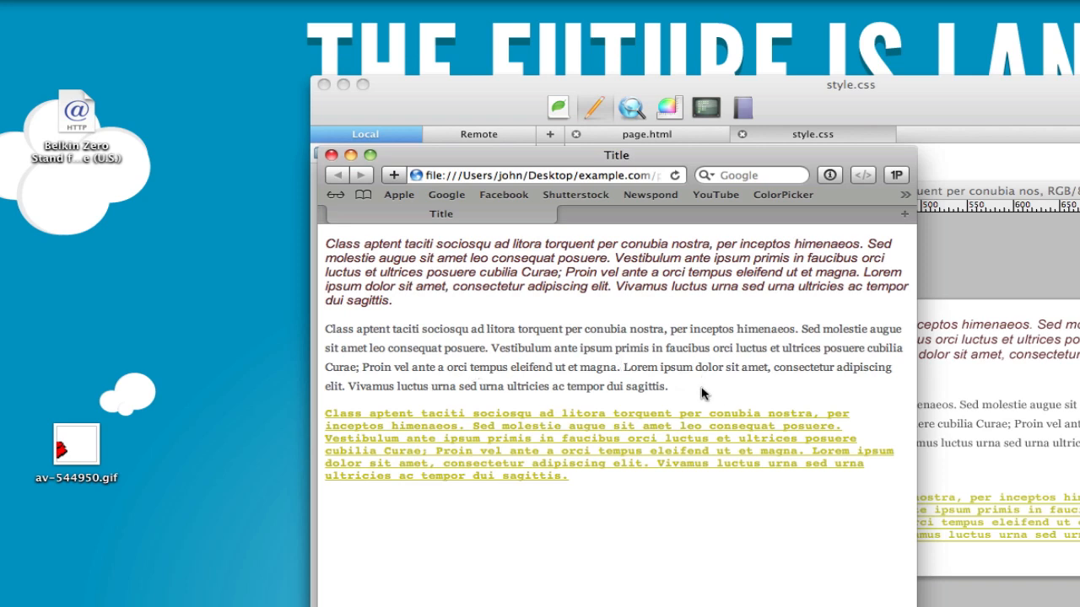
pyautogui.moveTo(955, 496)
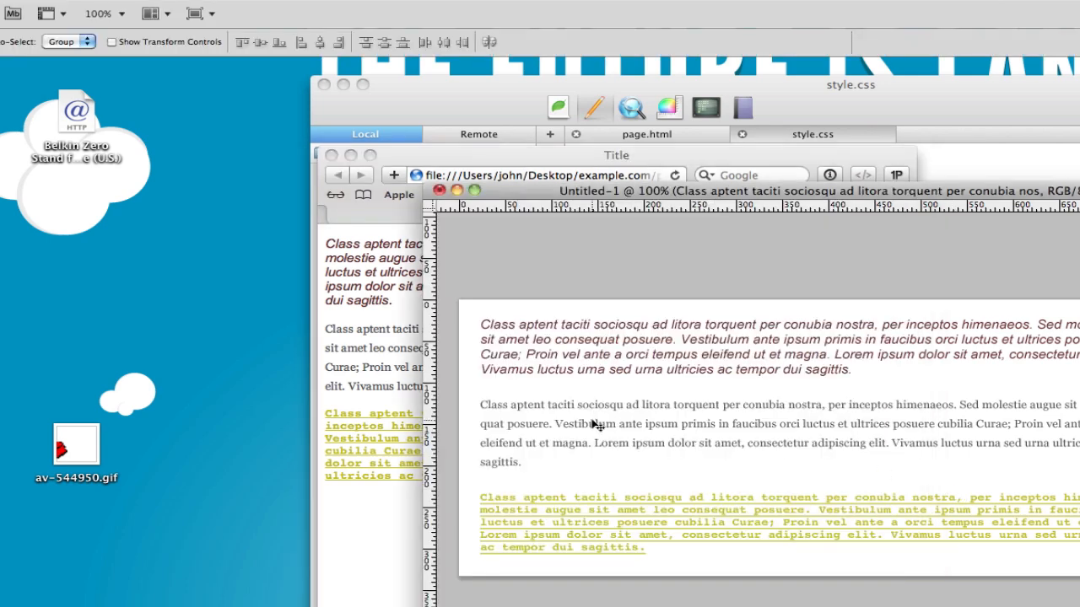
pyautogui.moveTo(580, 435)
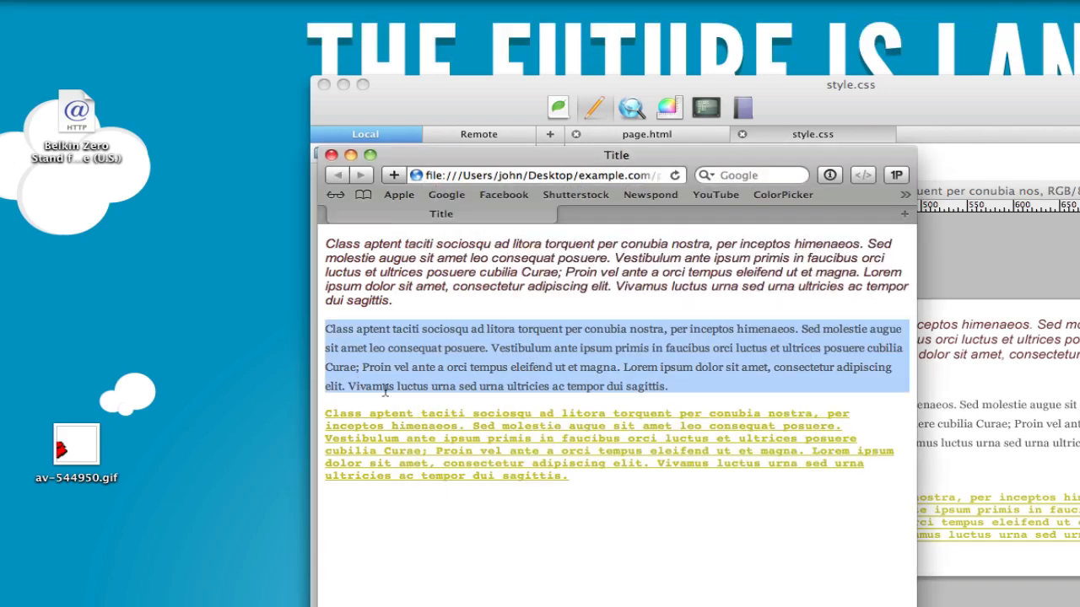
pyautogui.click(502, 387)
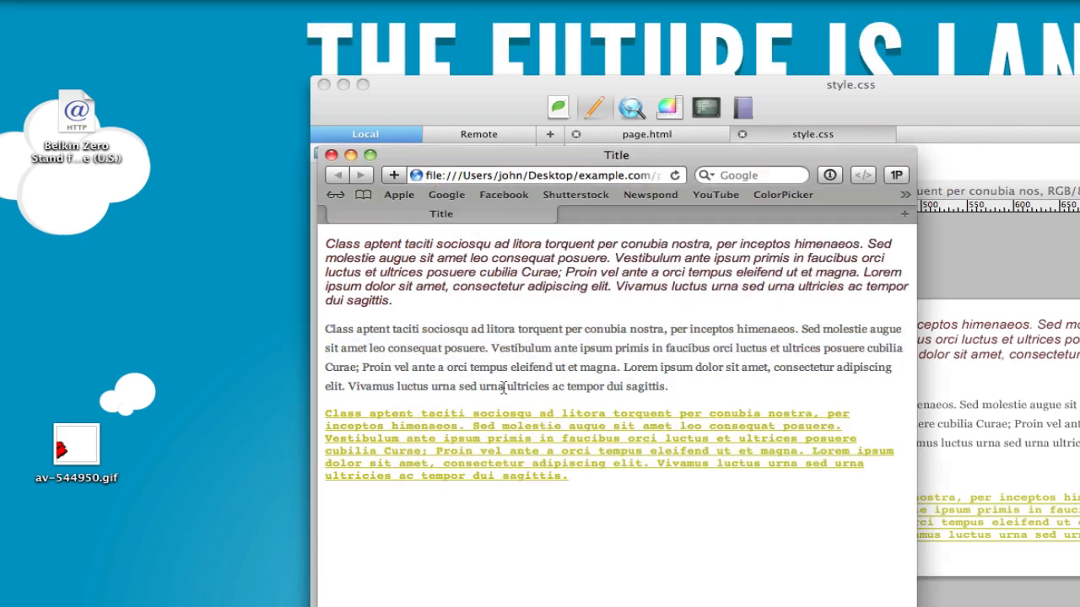
pyautogui.moveTo(844, 346)
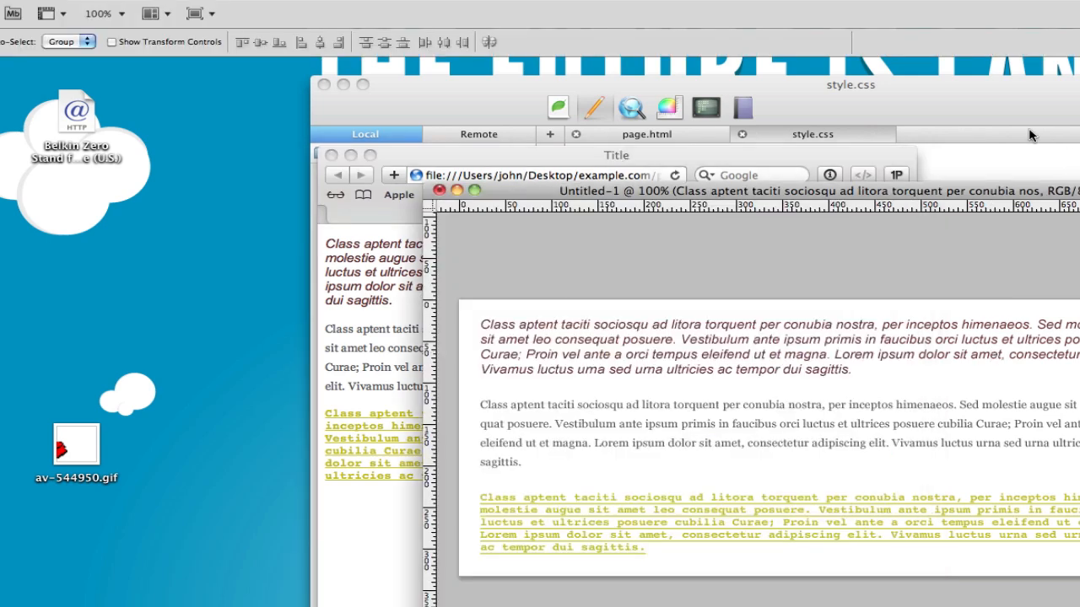
pyautogui.moveTo(361, 357)
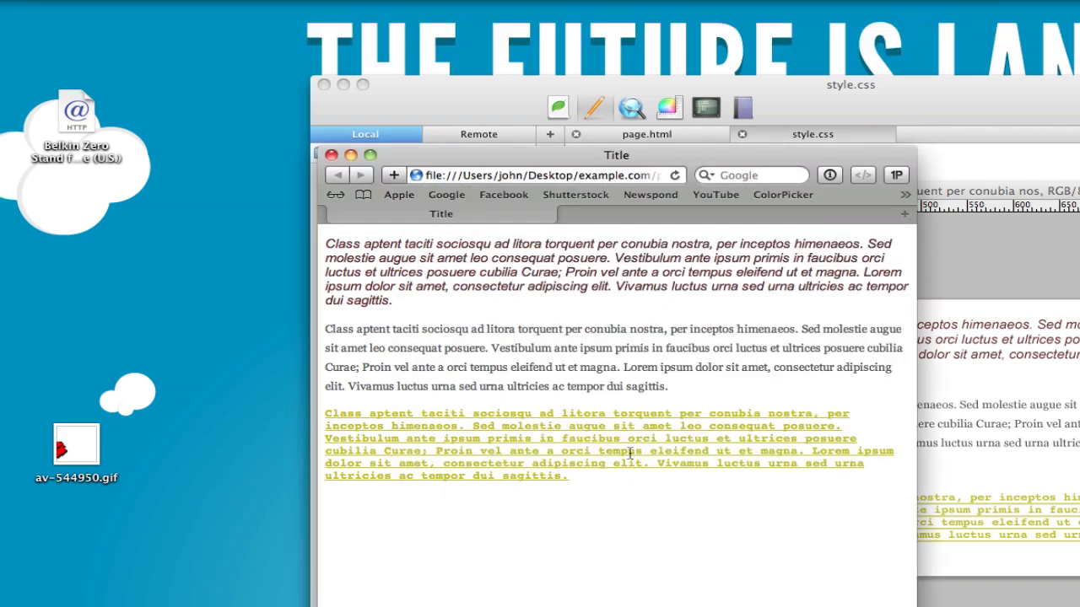
pyautogui.moveTo(530, 489)
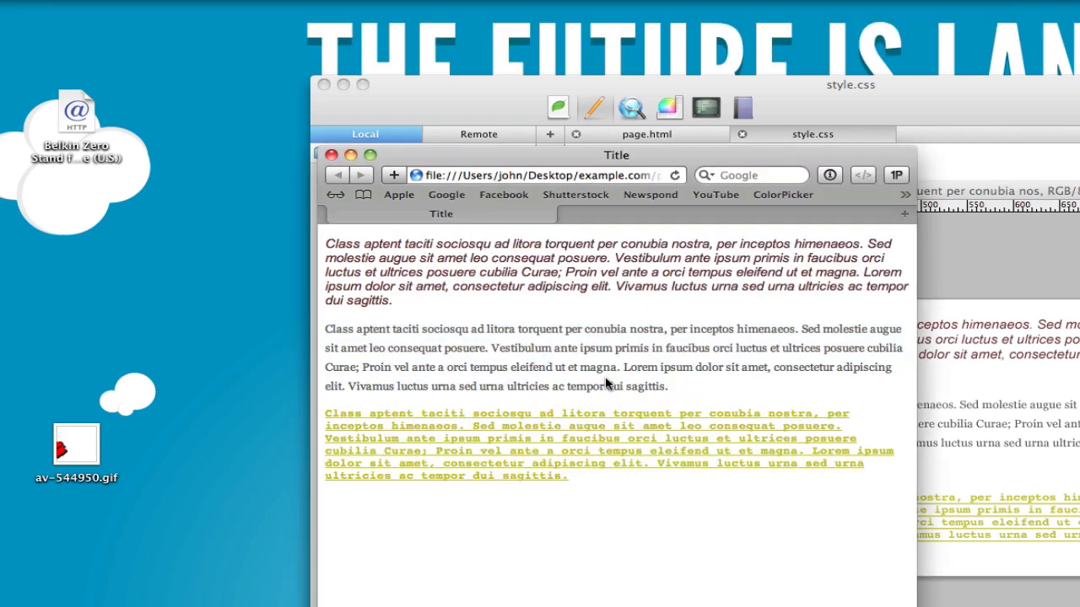
pyautogui.moveTo(953, 115)
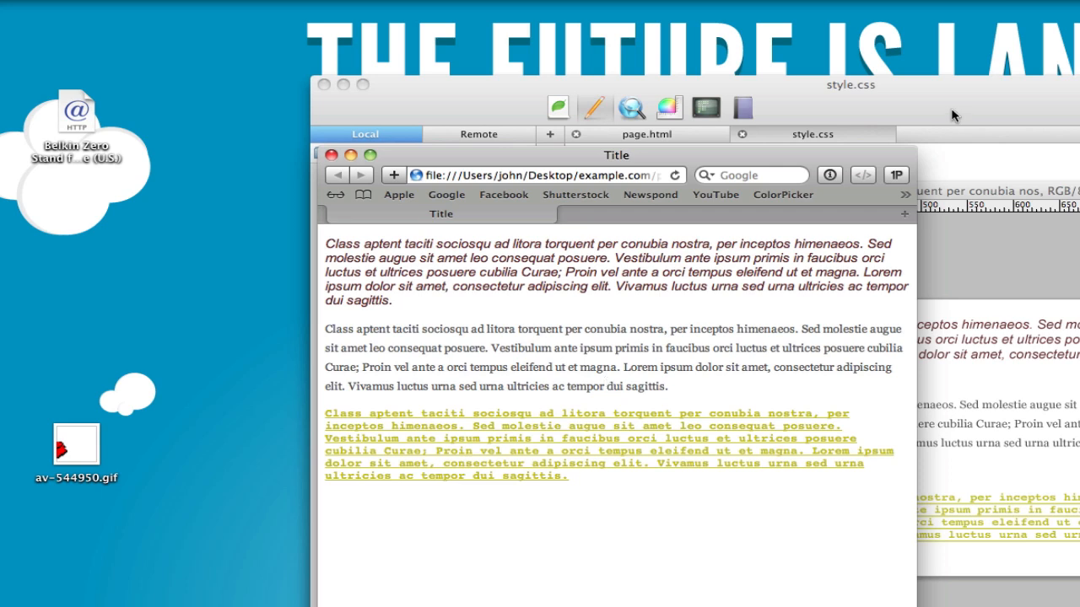